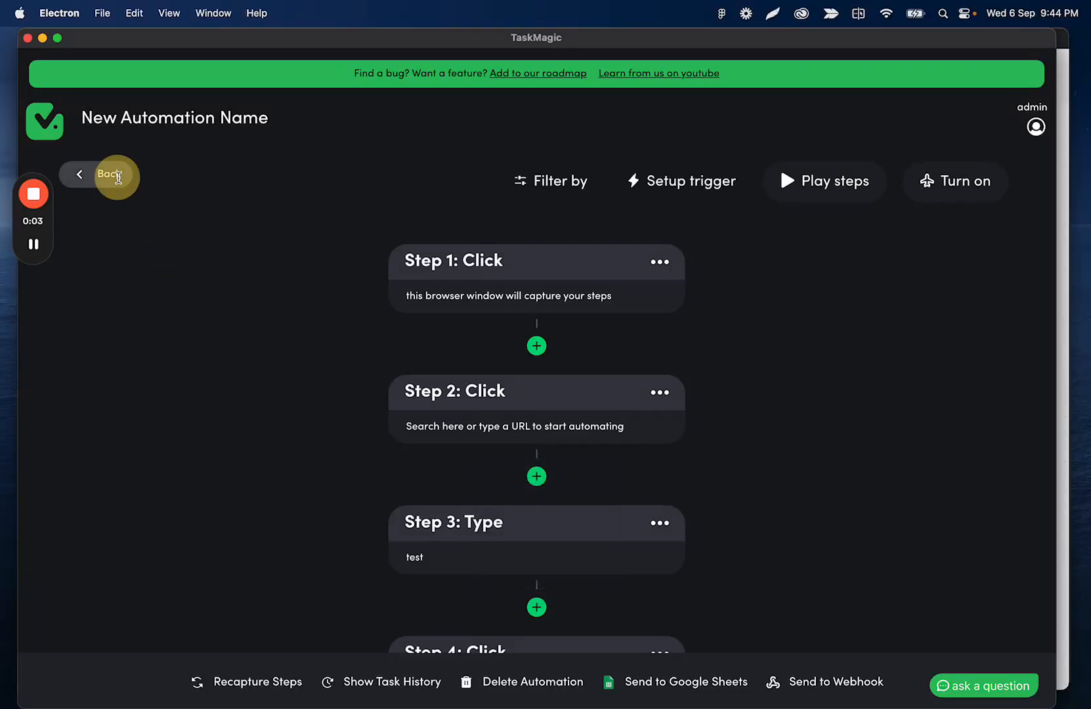
# Leave the automation editor and return to the list showing the New Automation Name card
pyautogui.click(106, 174)
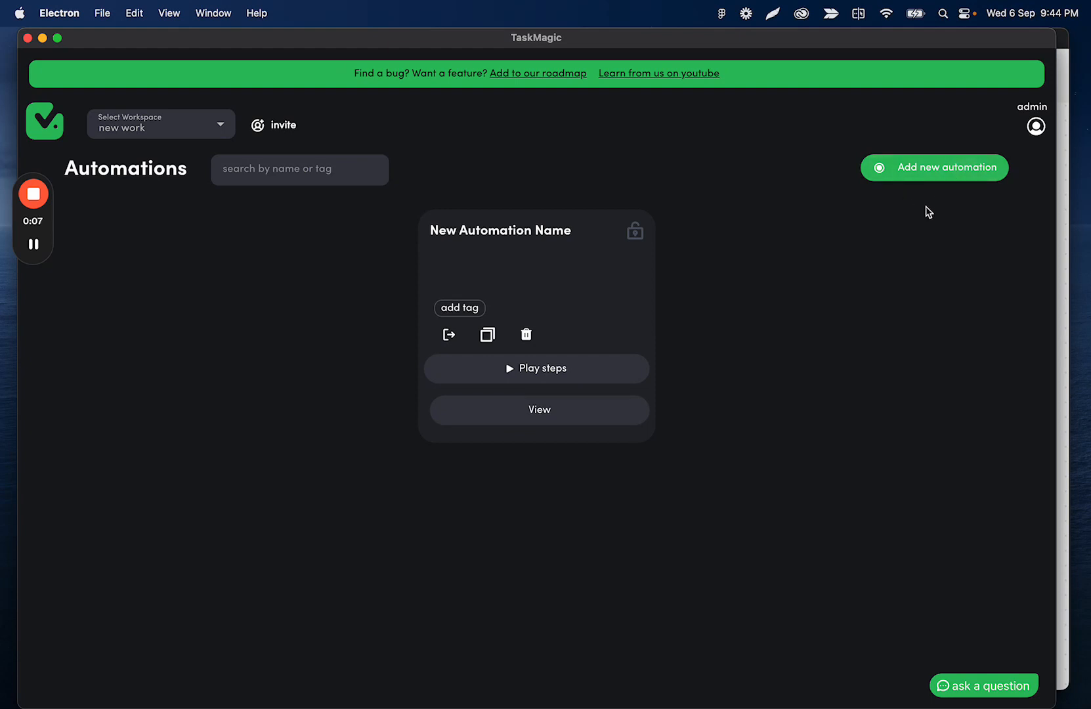
pyautogui.moveTo(946, 245)
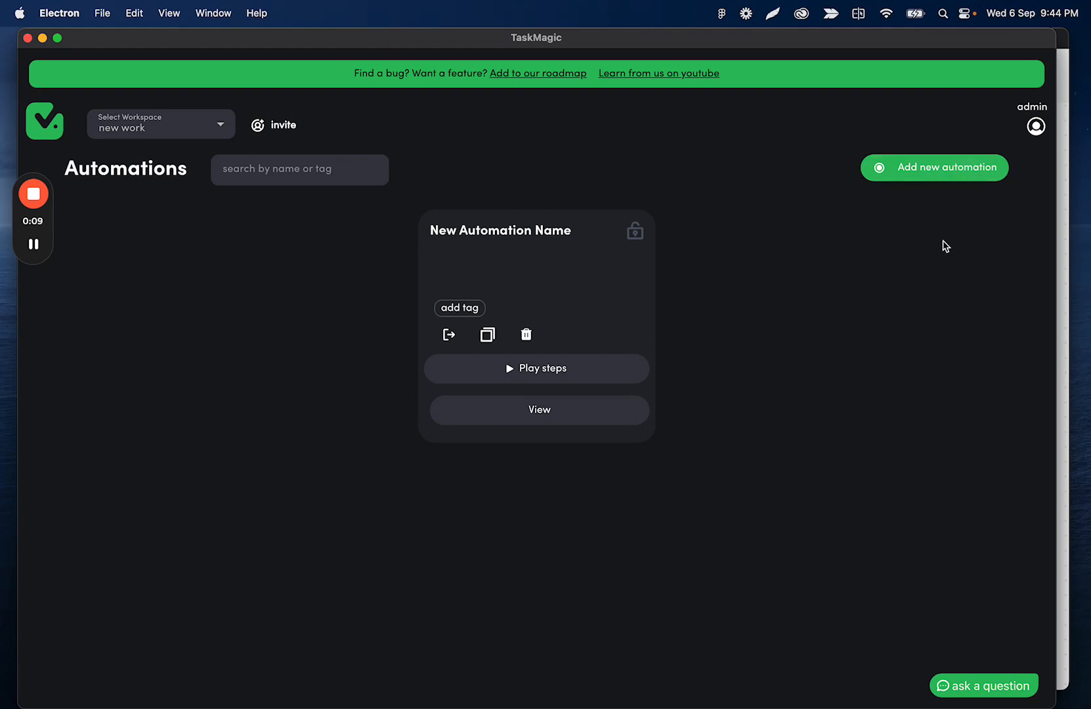
pyautogui.moveTo(955, 141)
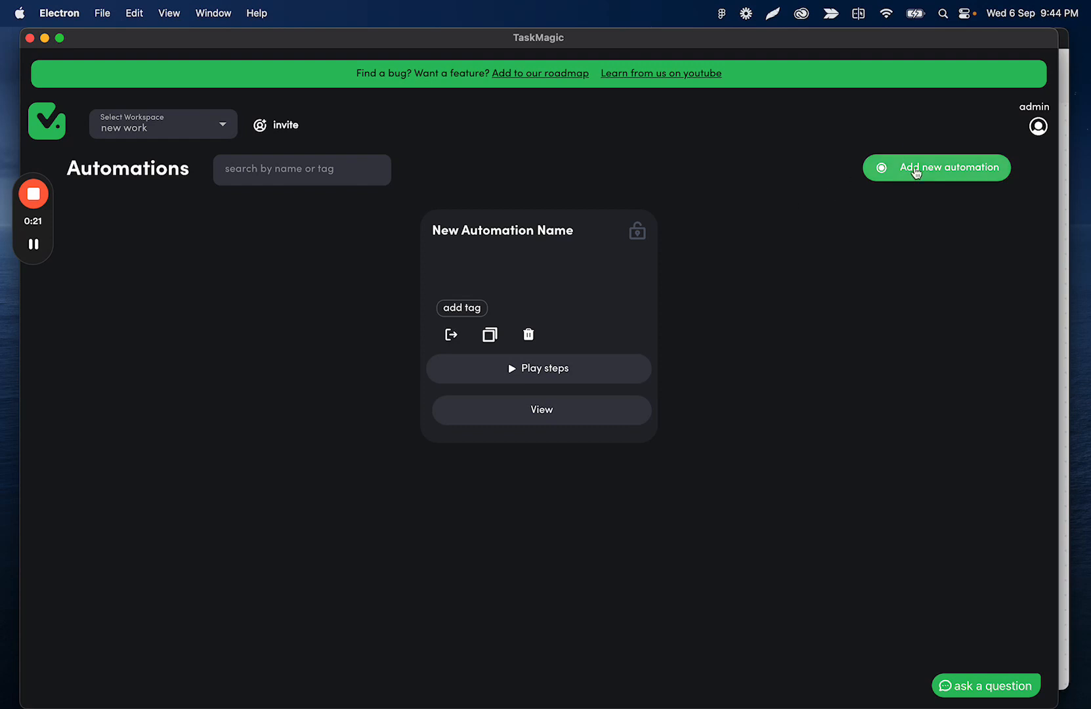
# Start a new automation and browse down to the Apps (Zapier/Pabbly) option for My Flows
pyautogui.click(936, 167)
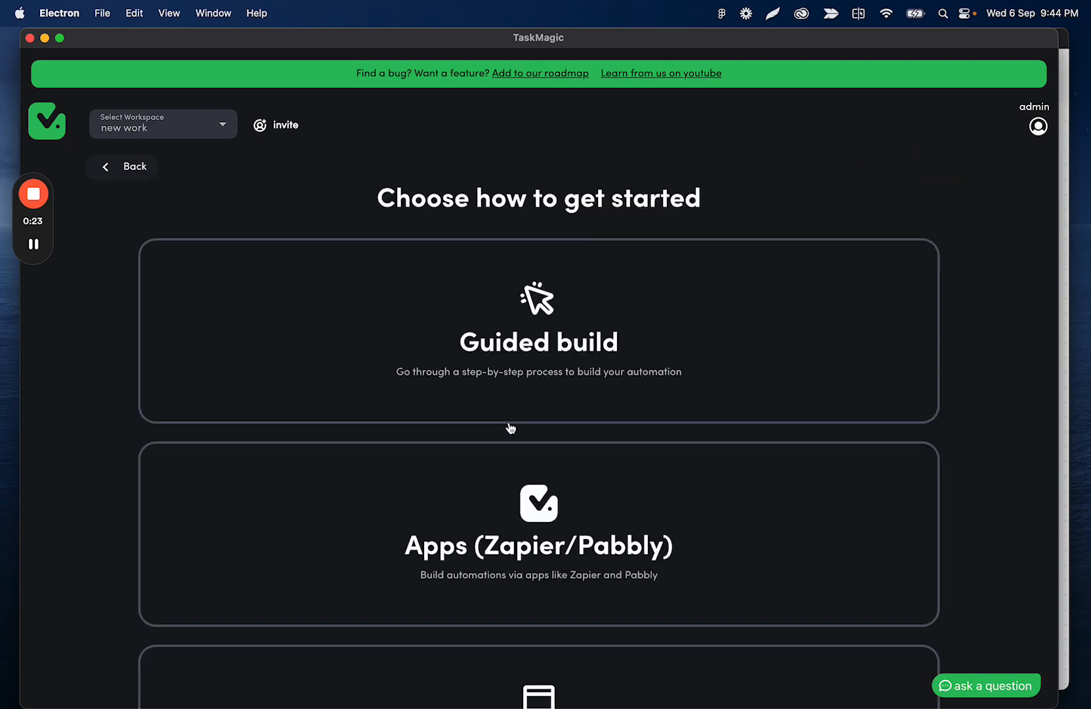
pyautogui.scroll(-3)
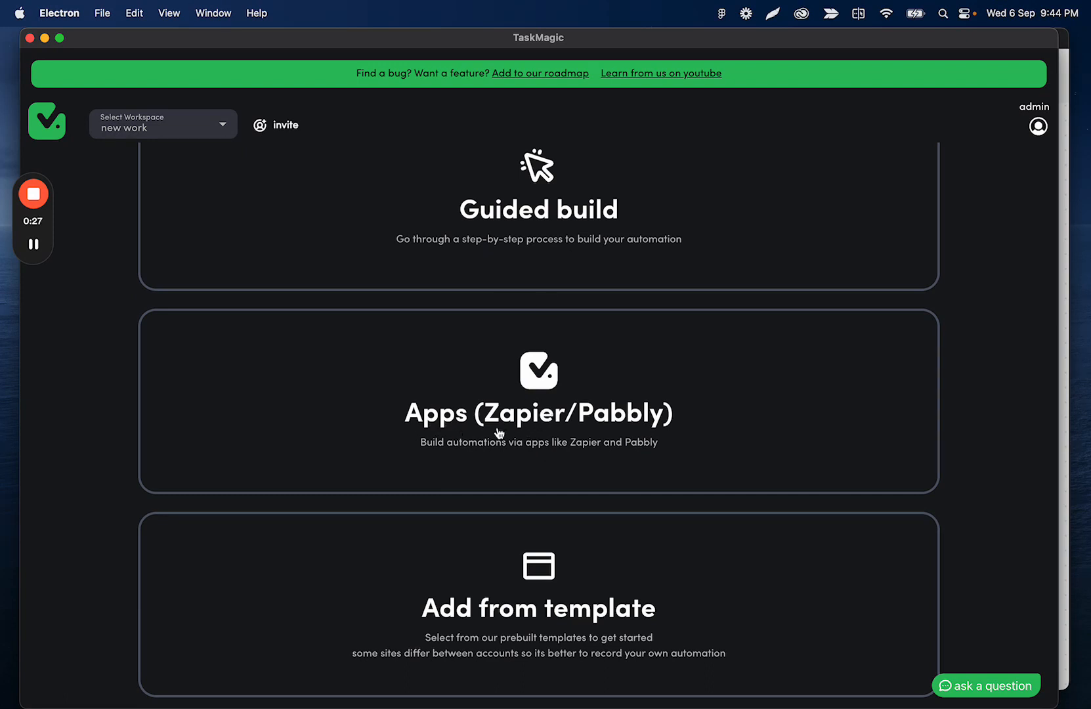
pyautogui.scroll(-3)
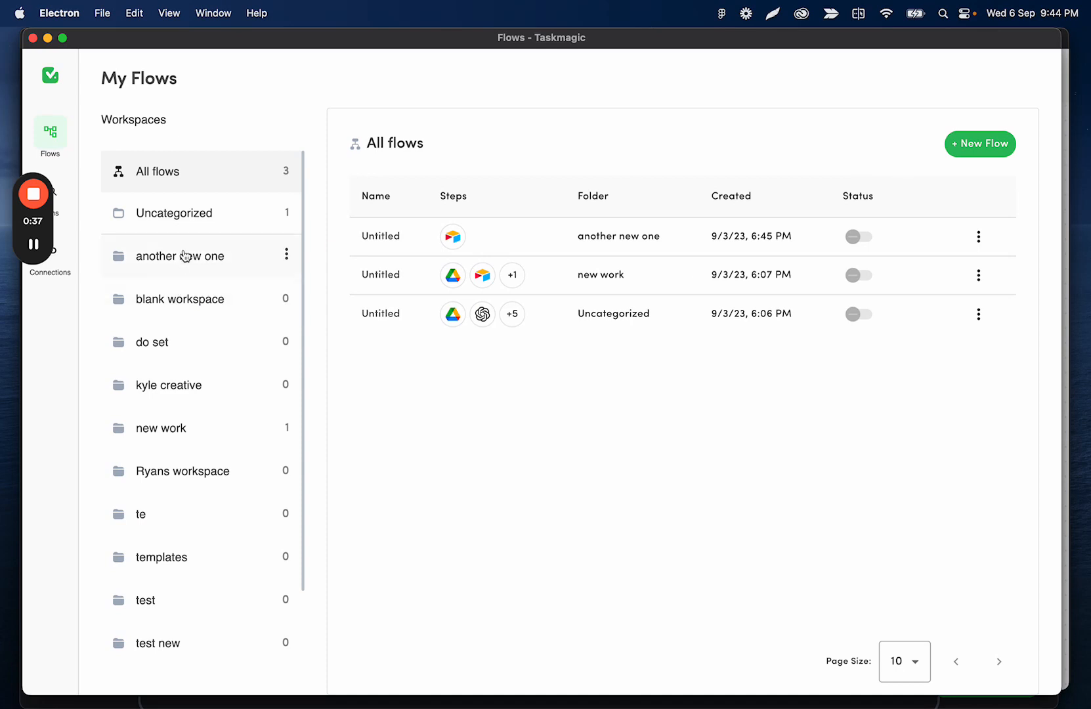
pyautogui.click(179, 299)
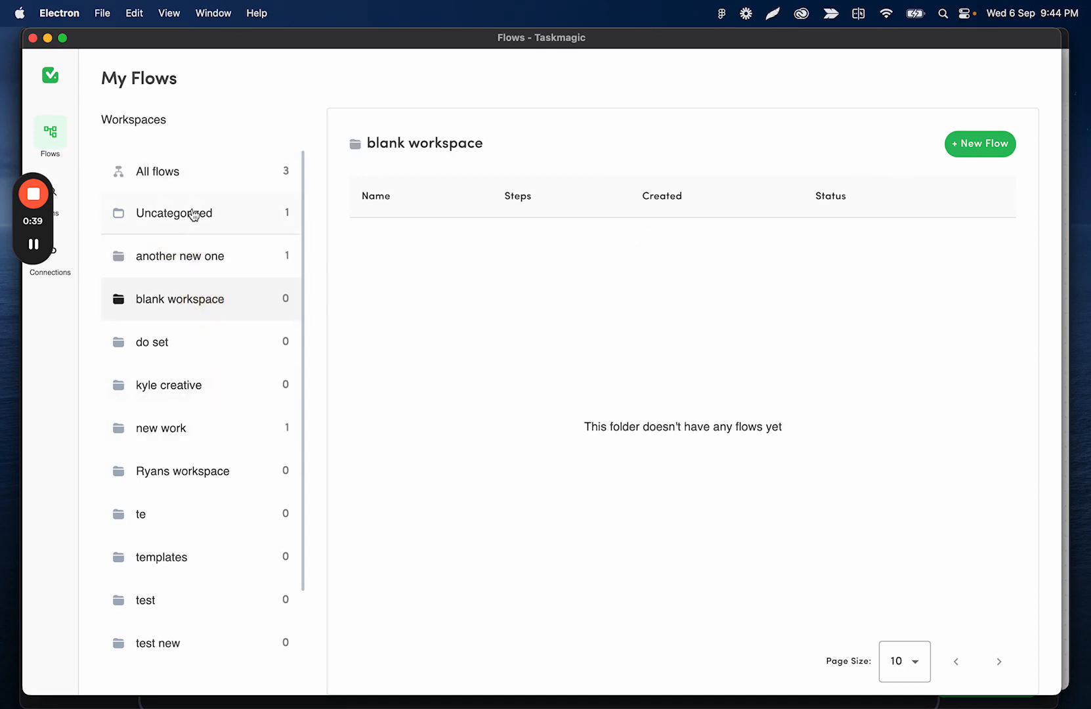
pyautogui.click(158, 171)
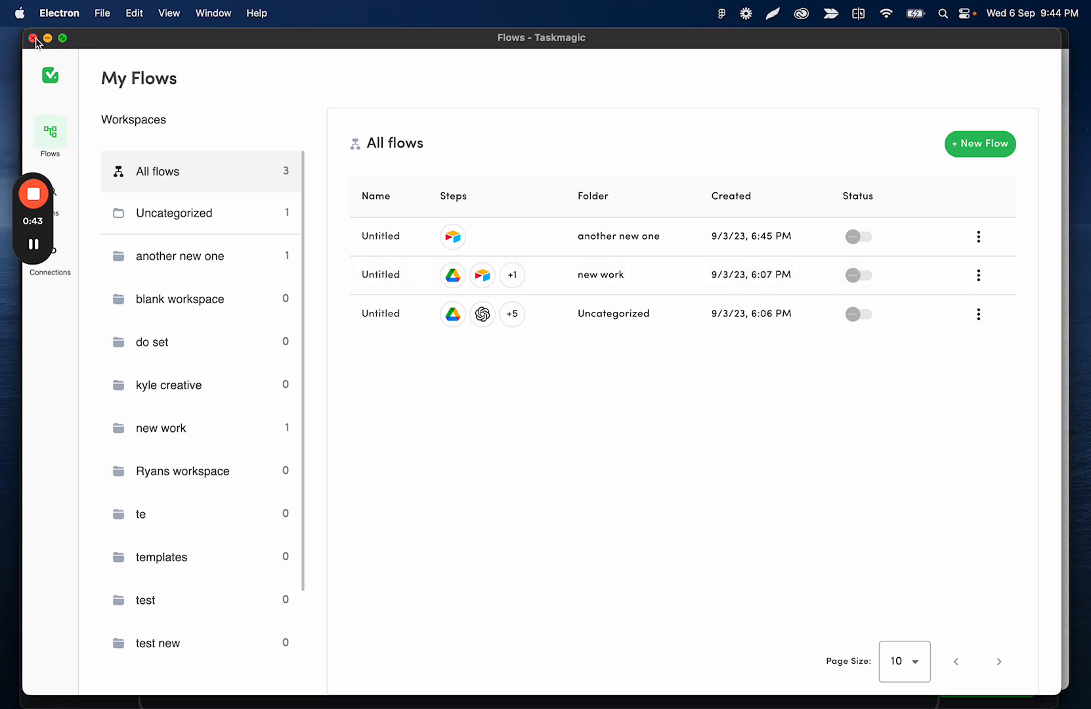
pyautogui.click(979, 143)
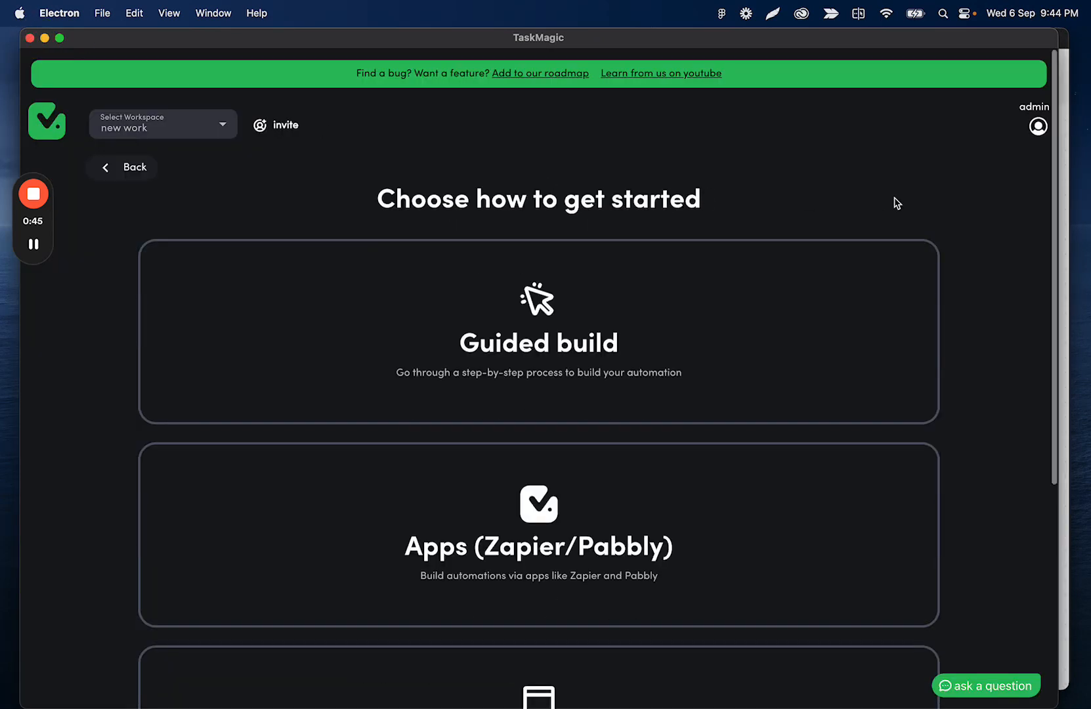
pyautogui.moveTo(1037, 126)
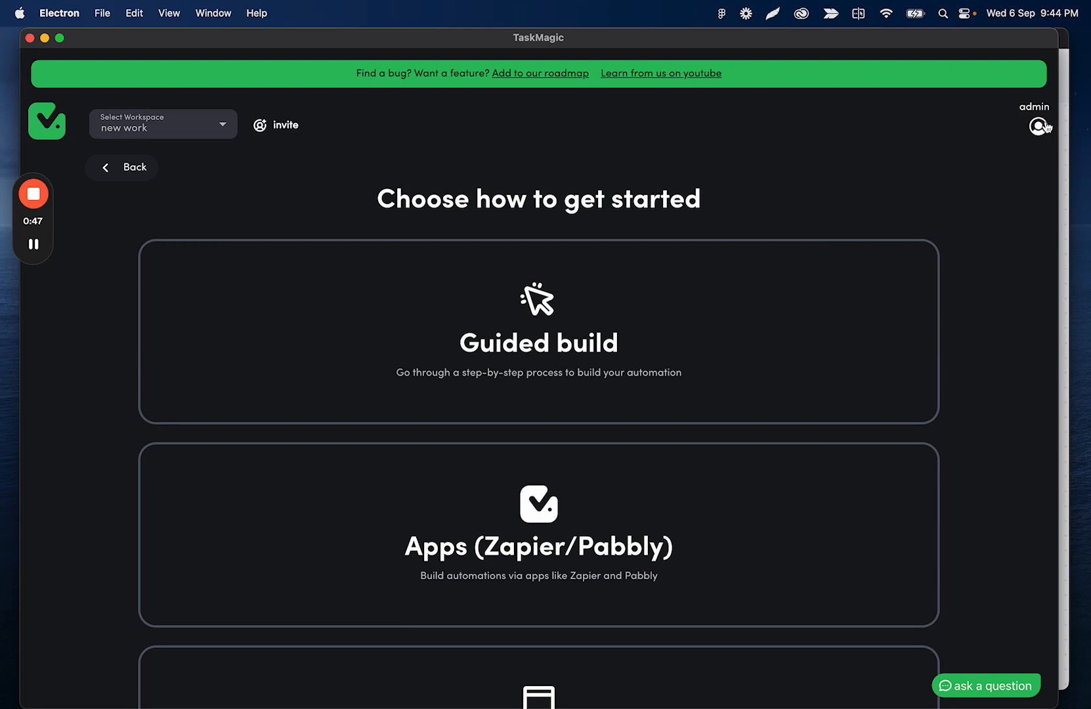
pyautogui.click(1037, 126)
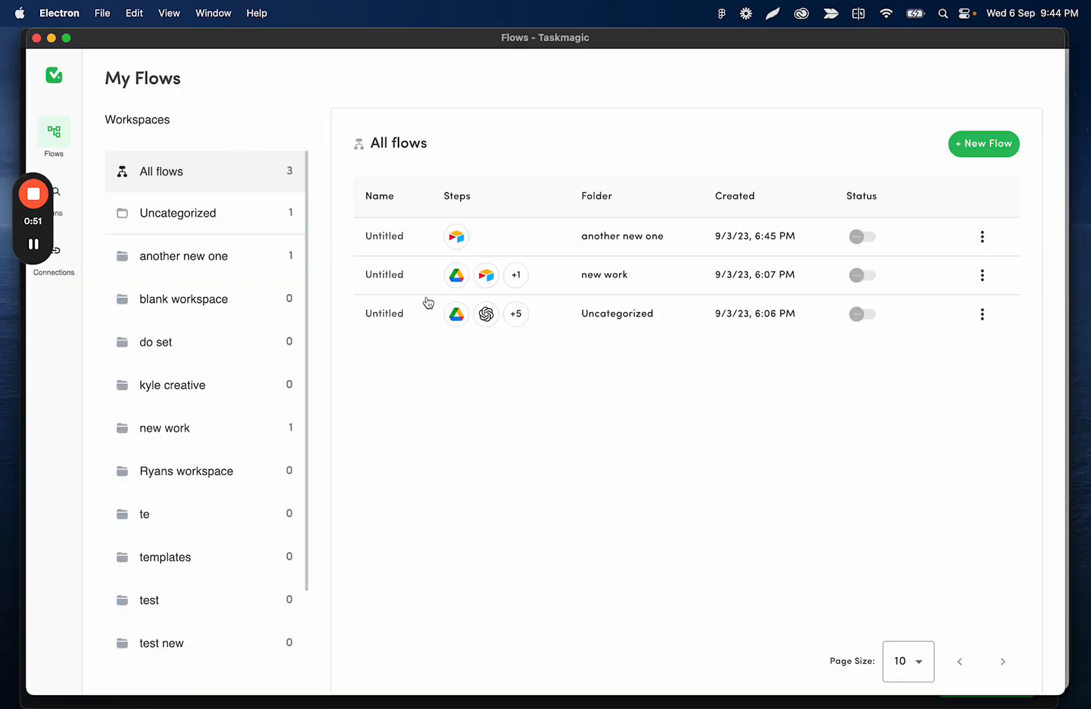
pyautogui.moveTo(321, 139)
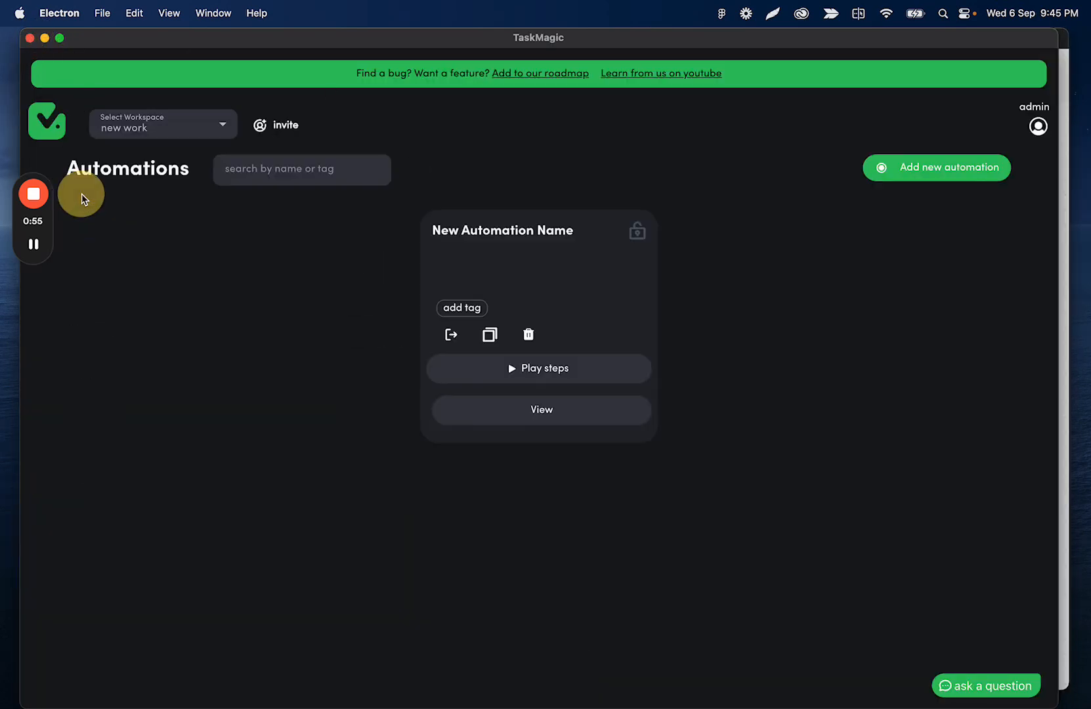
pyautogui.moveTo(612, 167)
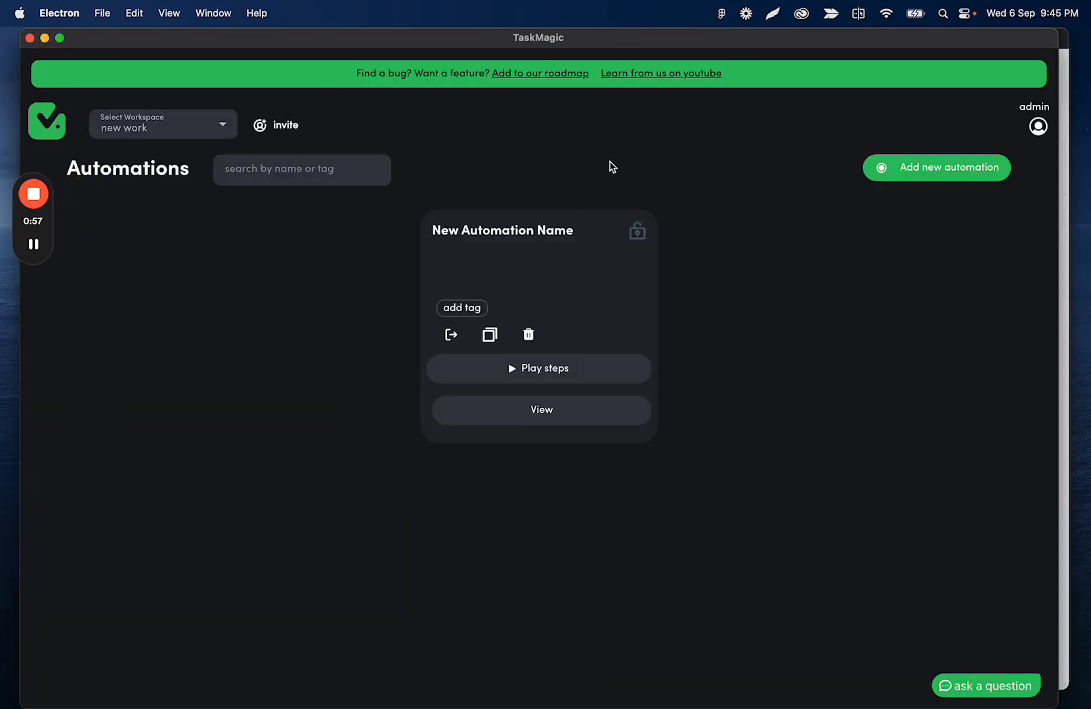
pyautogui.click(1037, 126)
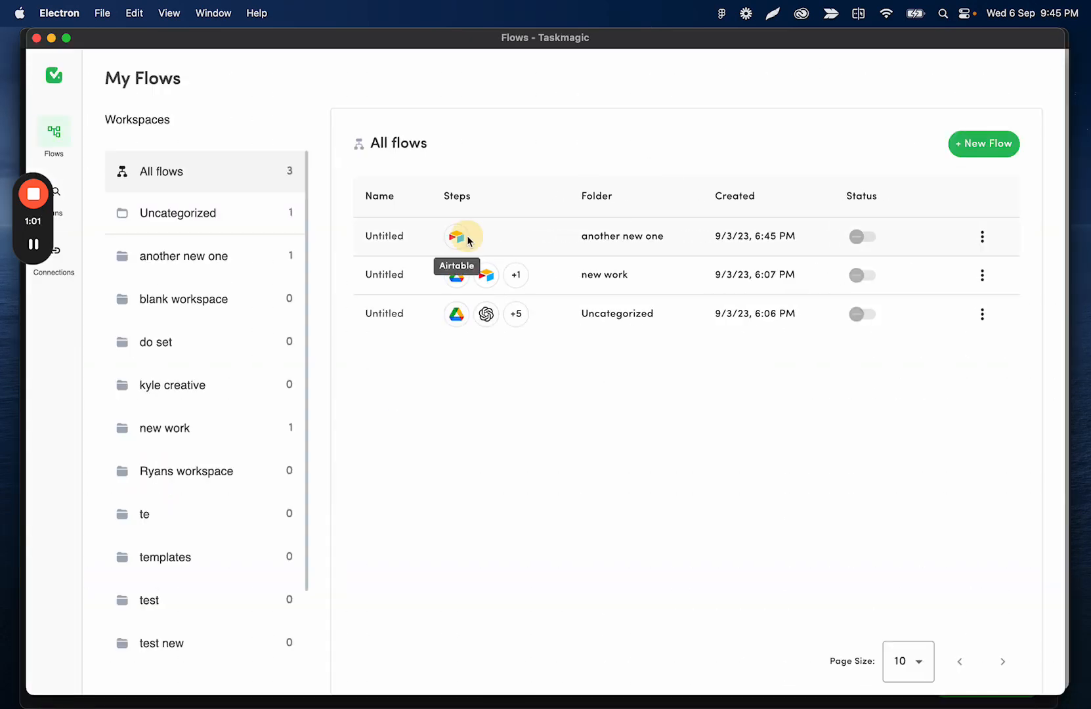
# Open the Untitled flow in 'another new one' to inspect its Airtable New Record trigger
pyautogui.click(463, 236)
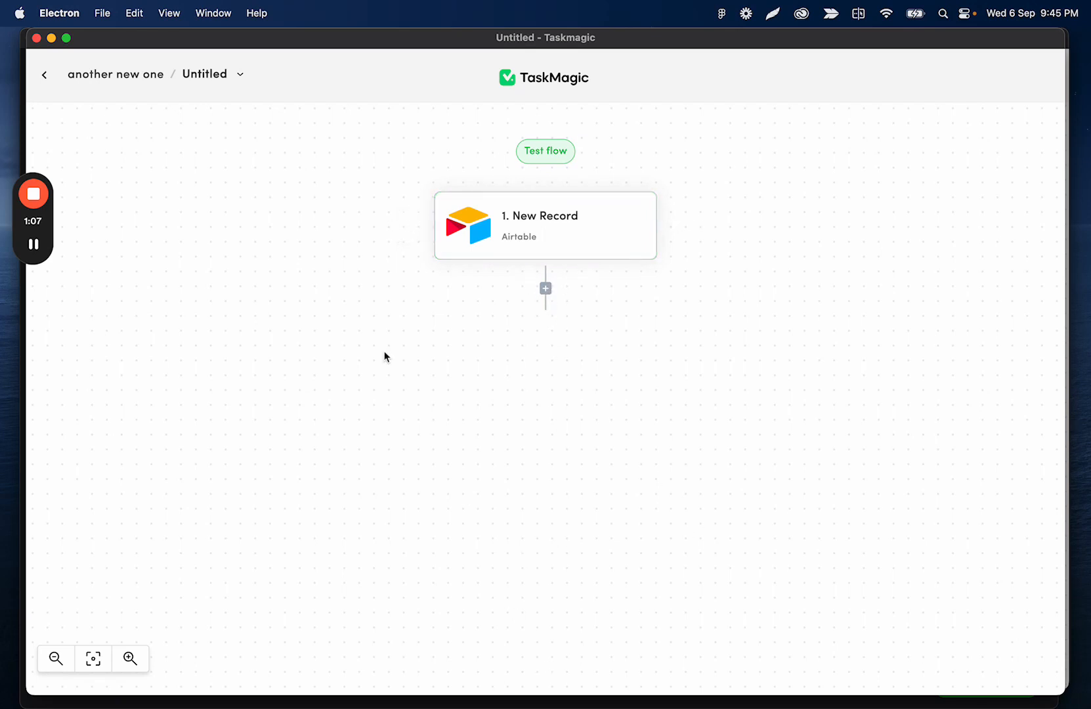
pyautogui.moveTo(381, 207)
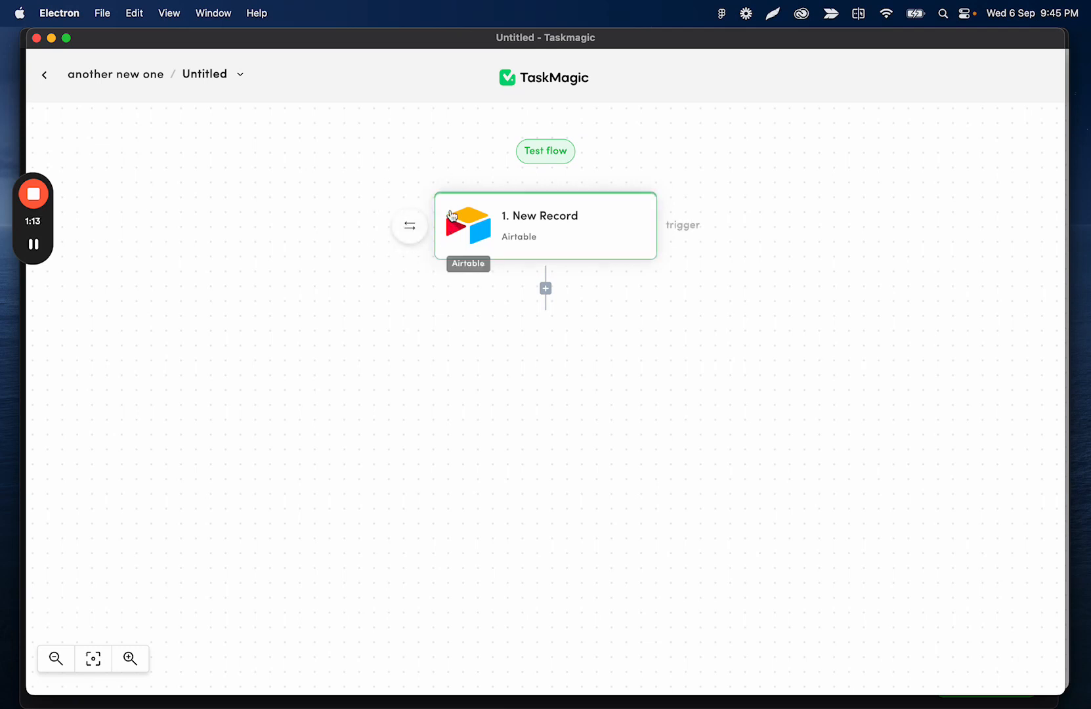
pyautogui.moveTo(546, 288)
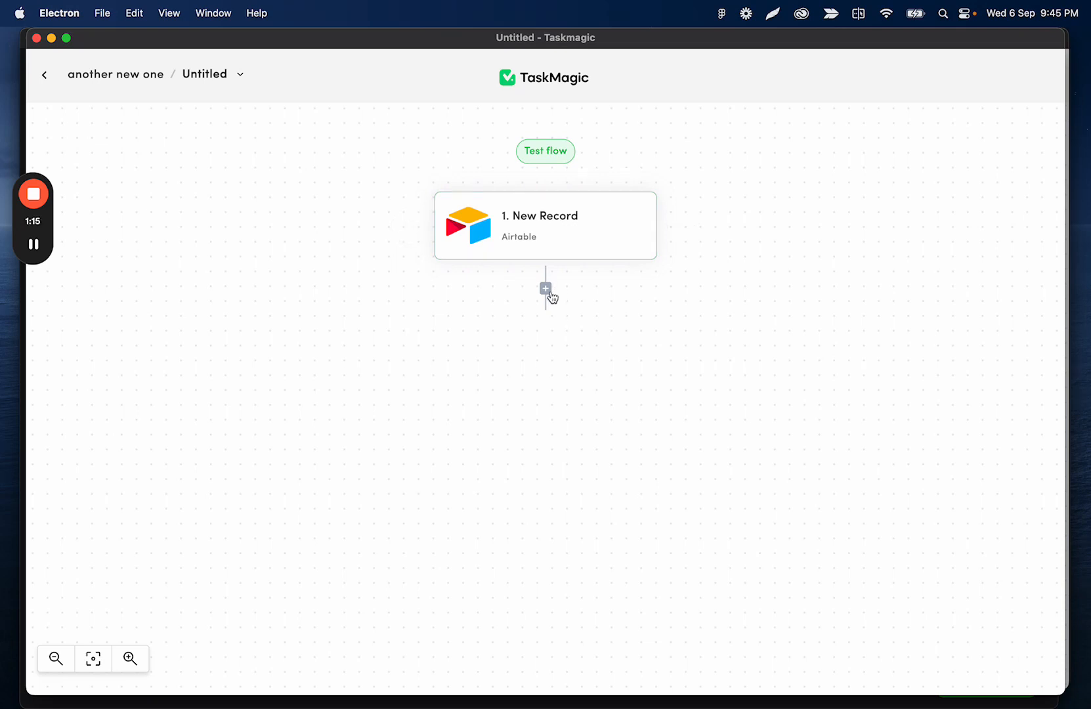
pyautogui.moveTo(550, 292)
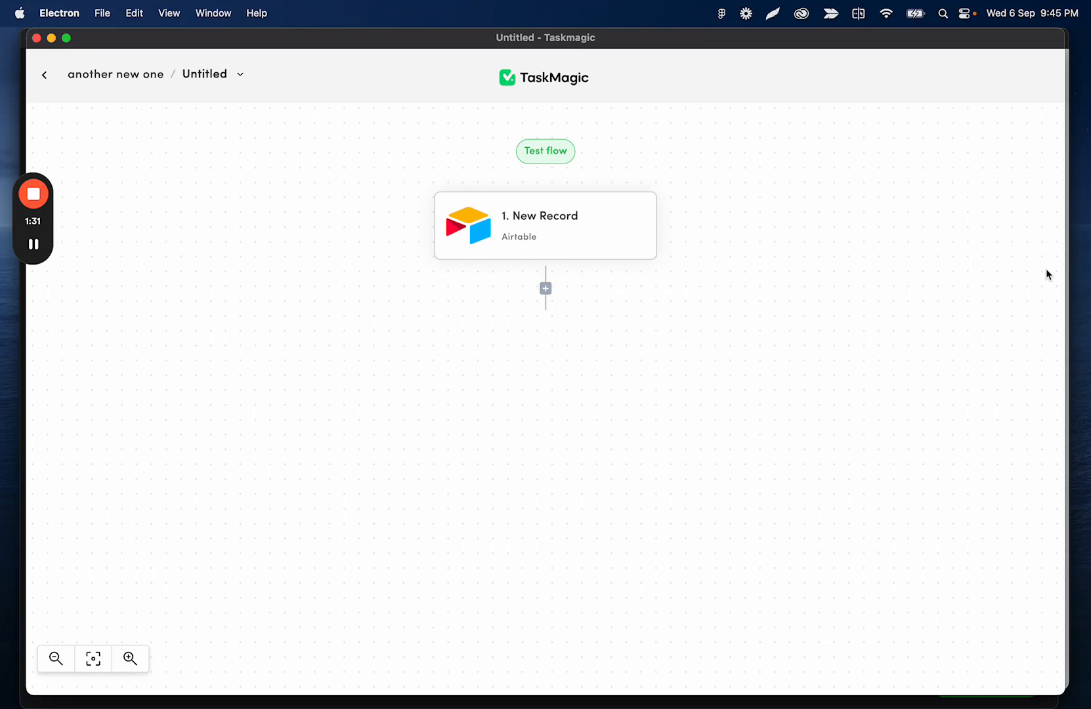
pyautogui.moveTo(726, 202)
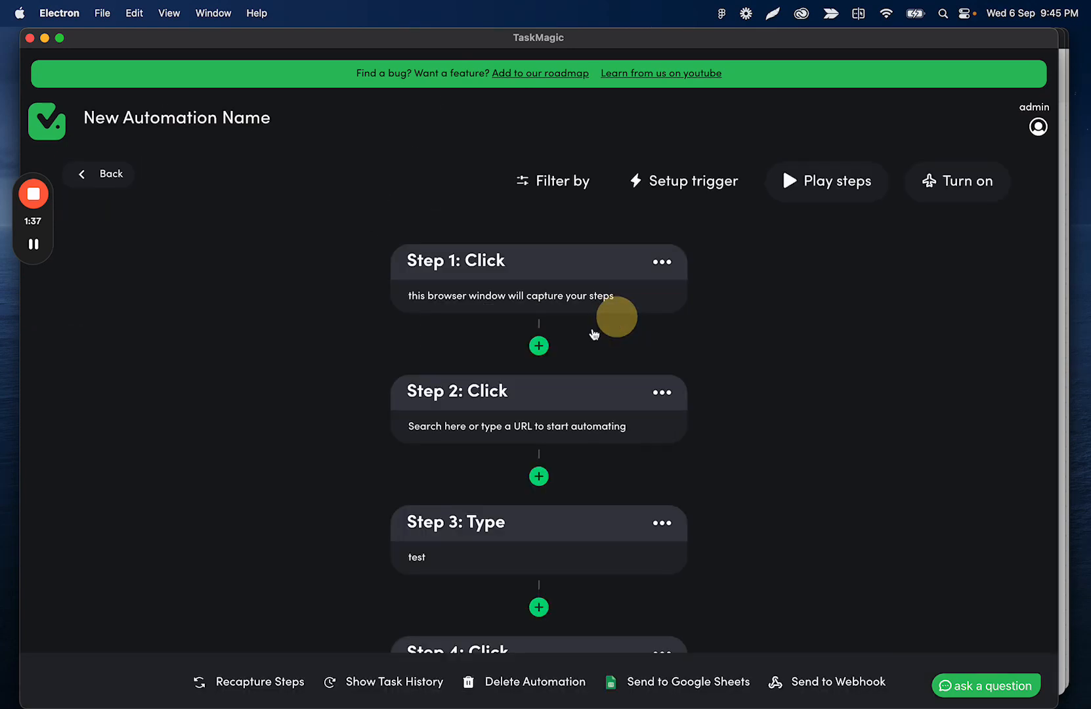
# Set the automation's trigger to Webhook and copy its webhook URL
pyautogui.scroll(-3)
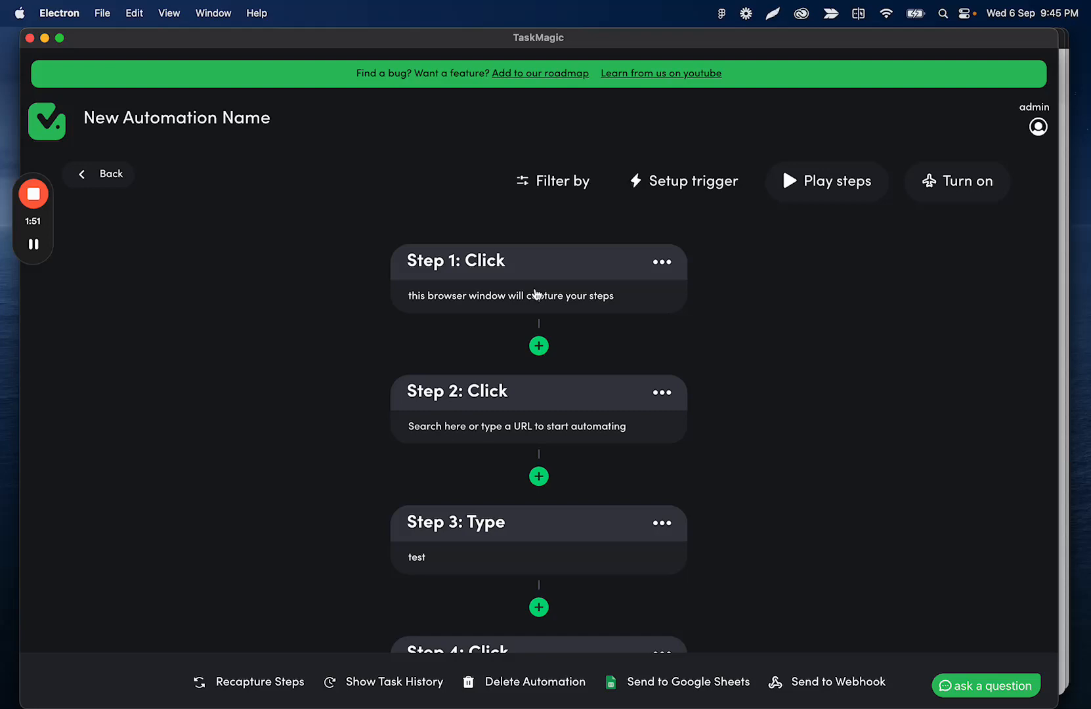
pyautogui.moveTo(682, 147)
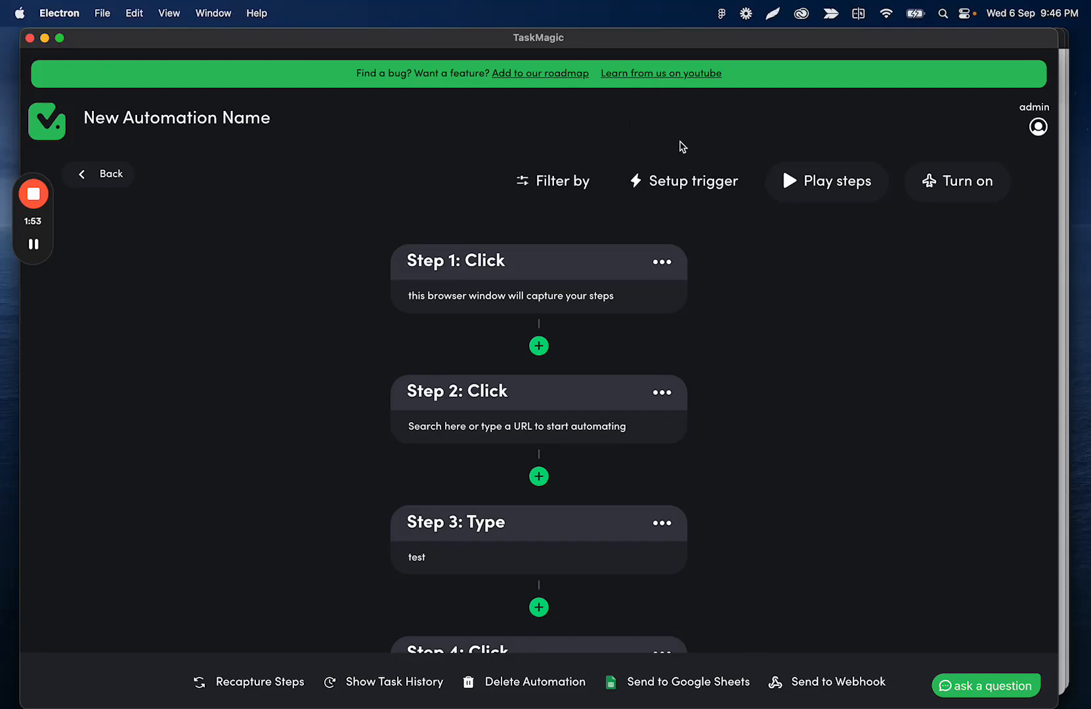
pyautogui.click(693, 181)
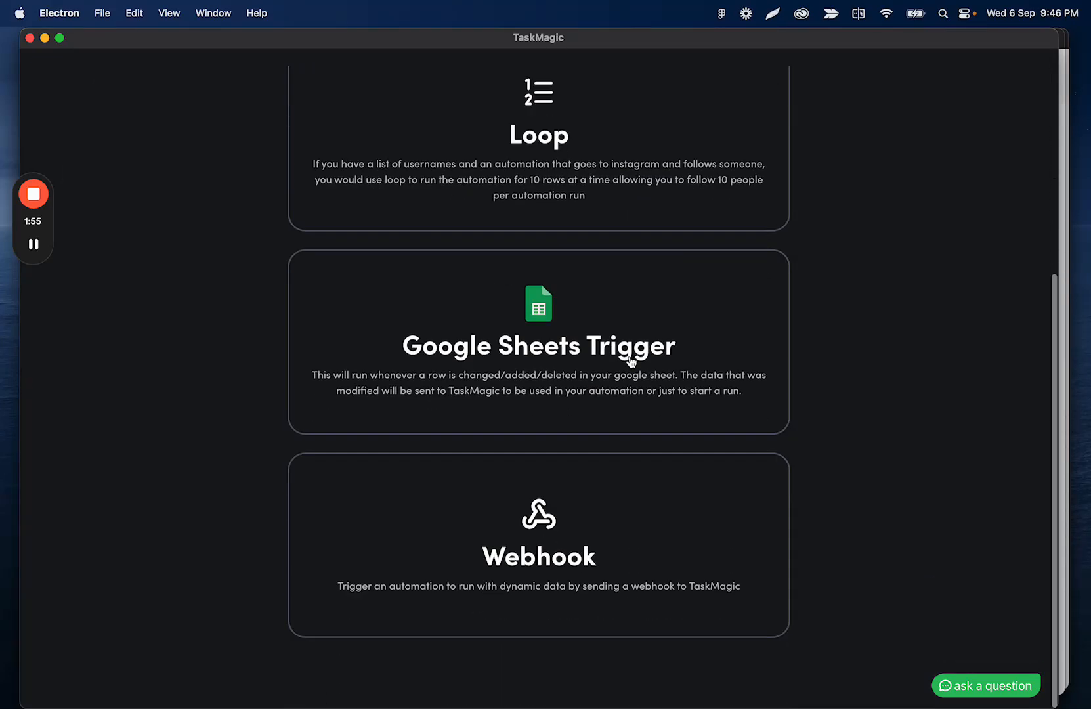
pyautogui.click(538, 545)
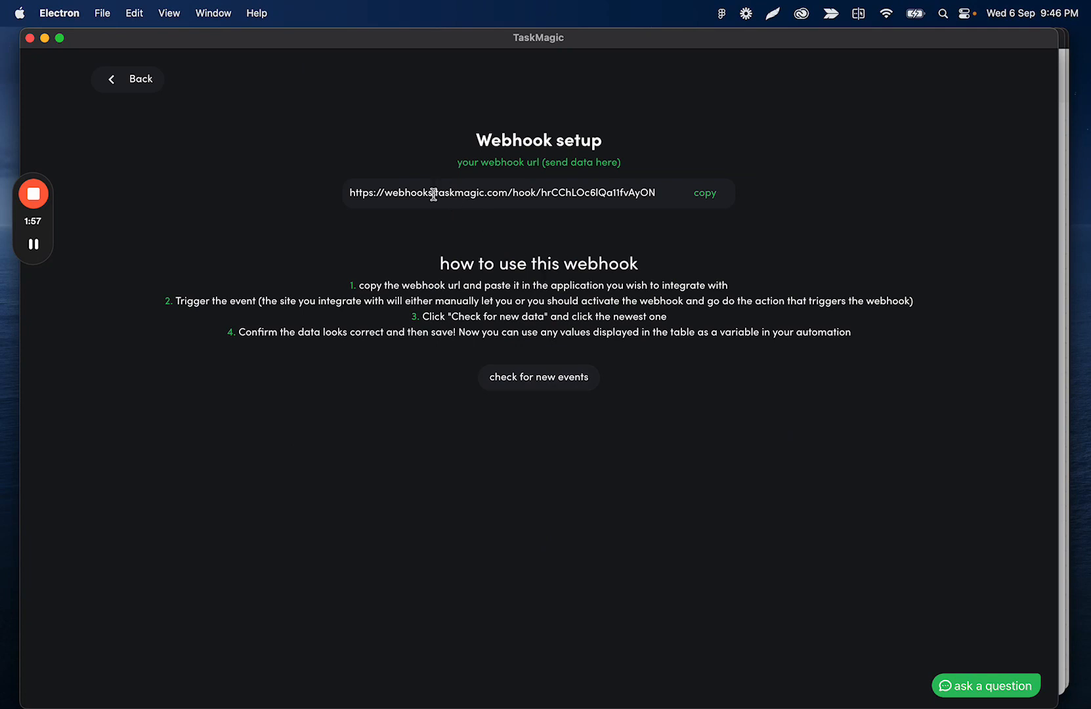
pyautogui.click(704, 193)
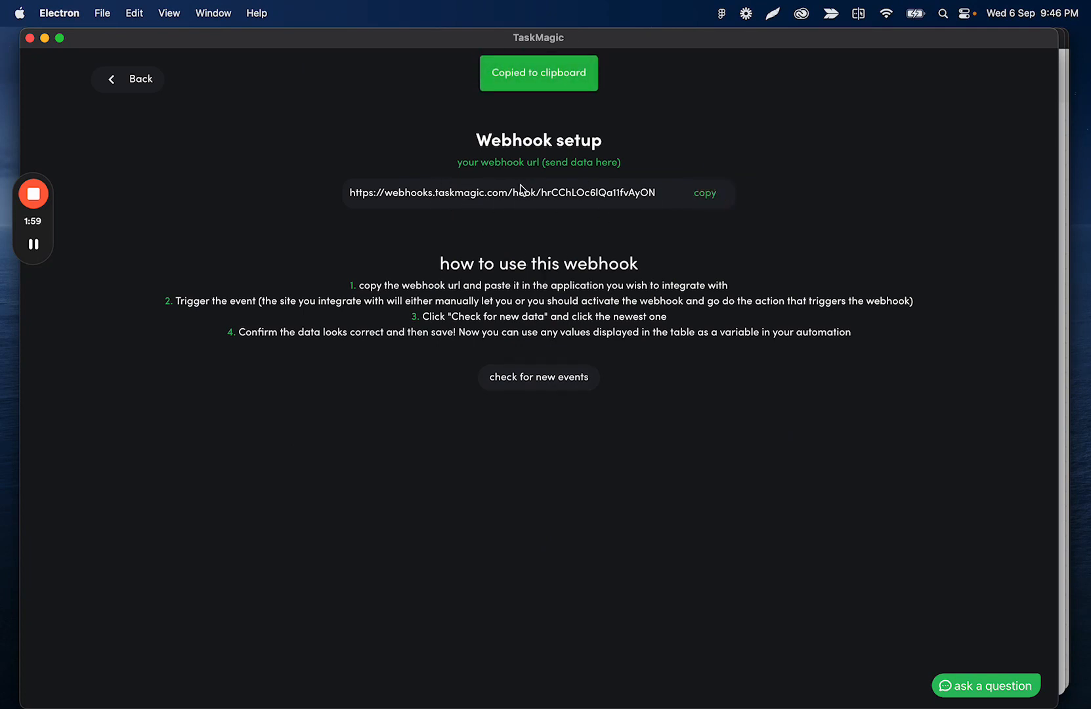
pyautogui.moveTo(847, 86)
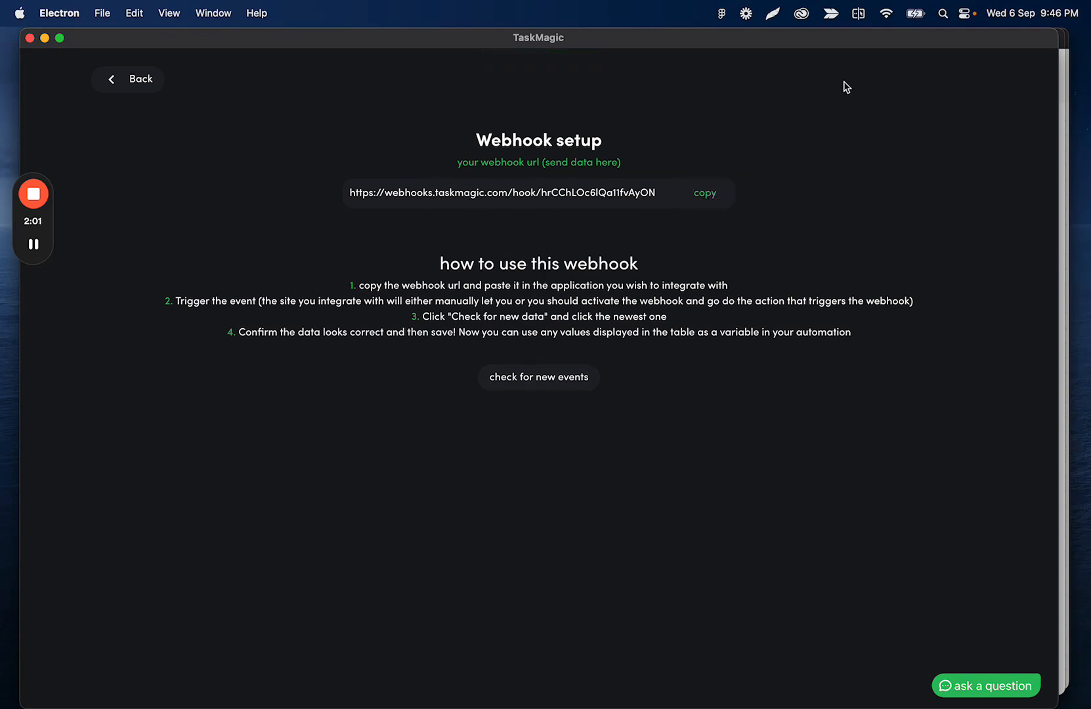
pyautogui.moveTo(765, 50)
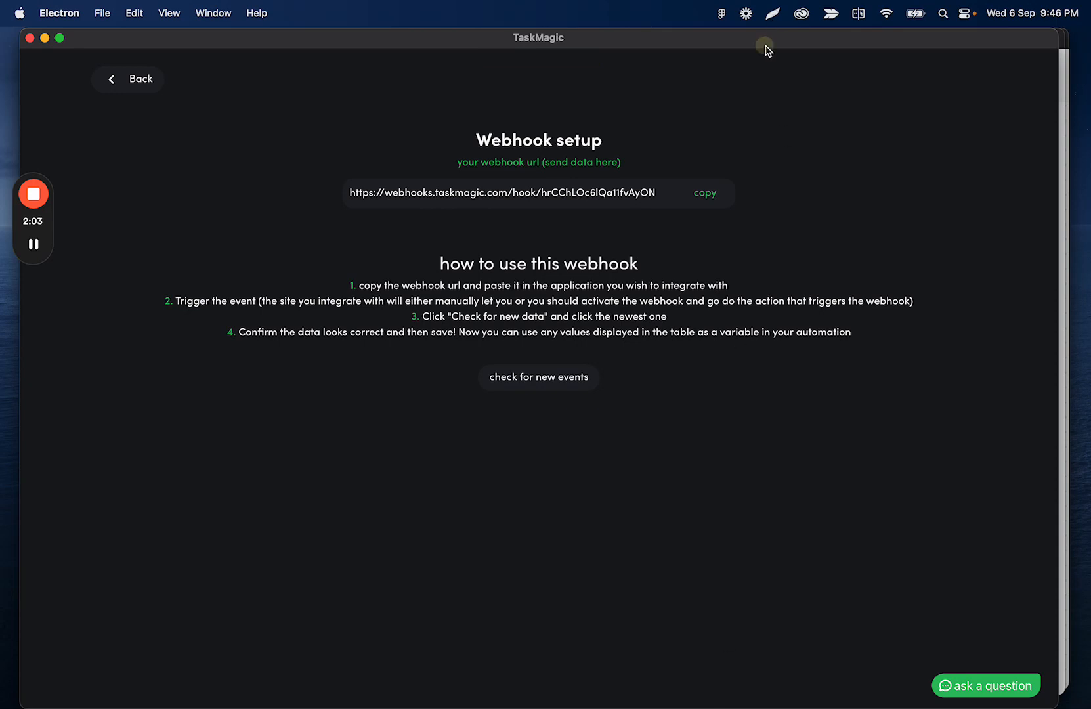
# Add an HTTP 'Send HTTP request' step after the Airtable New Record trigger in the flow
pyautogui.click(127, 79)
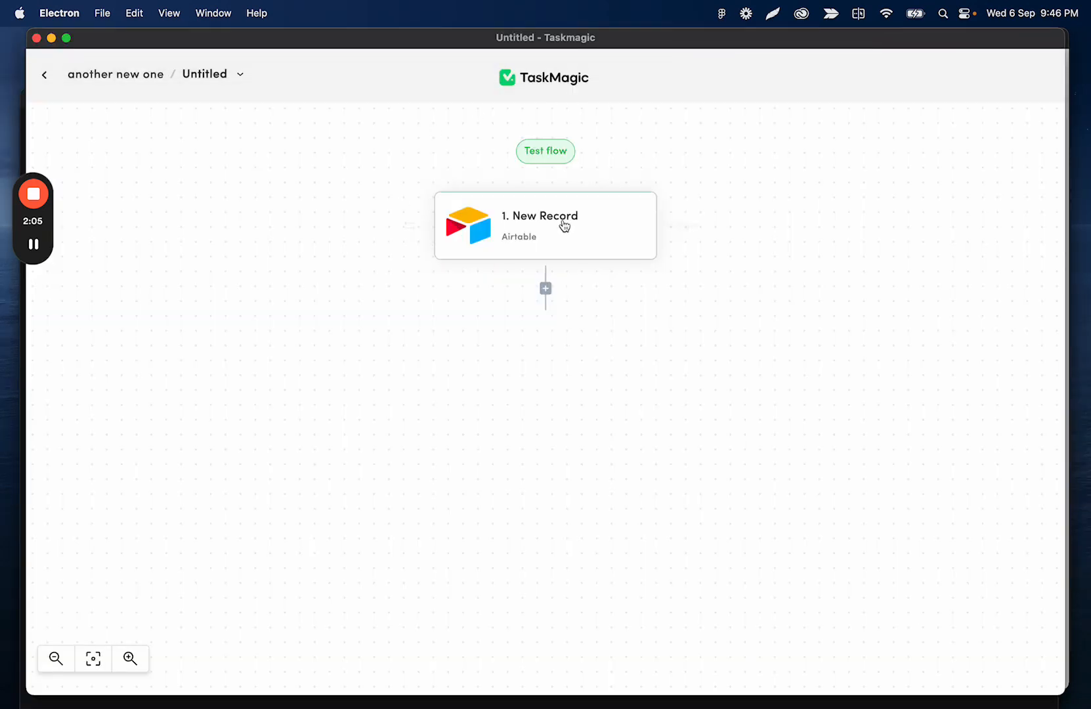
pyautogui.click(546, 289)
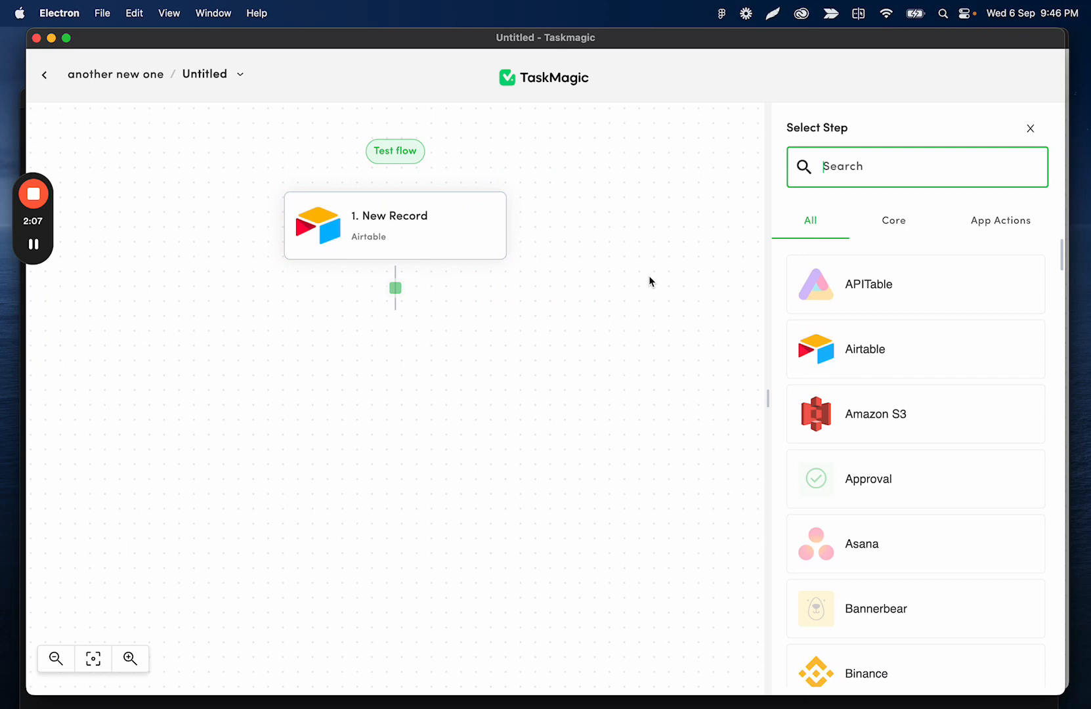
pyautogui.write('ht')
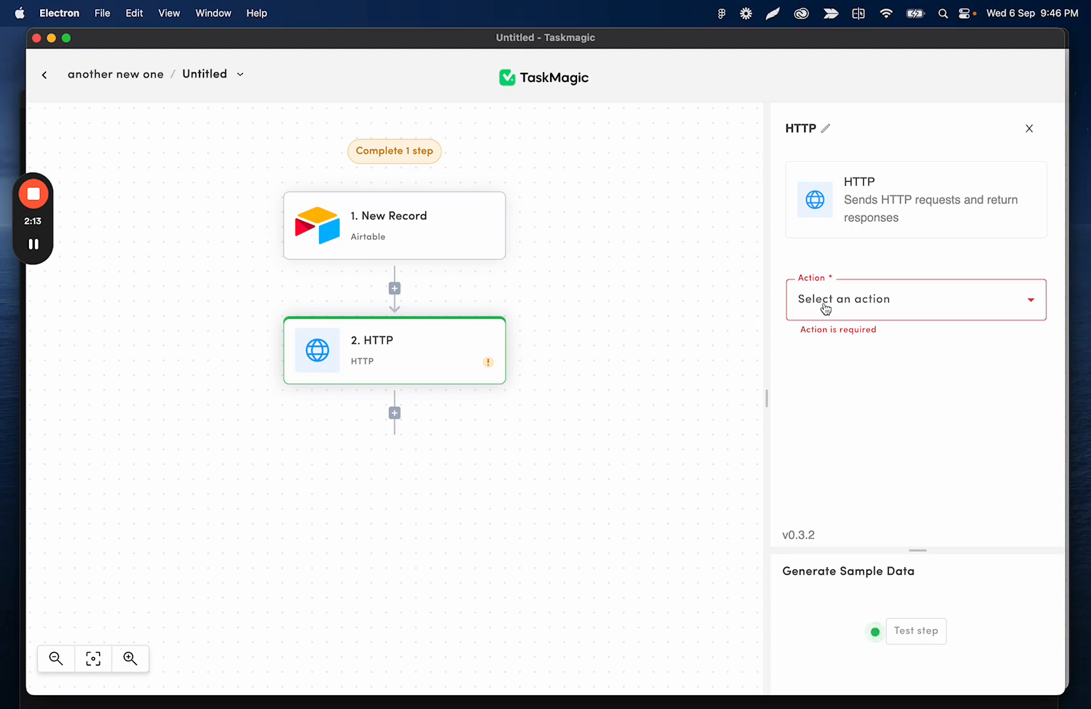
pyautogui.click(904, 299)
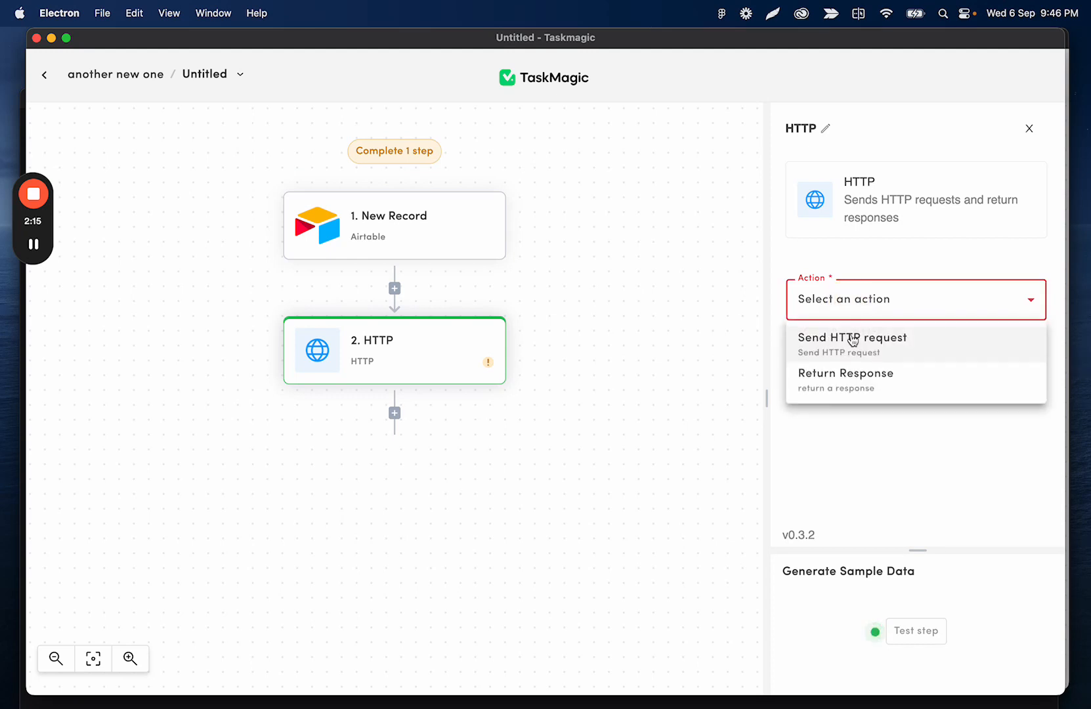
pyautogui.click(851, 337)
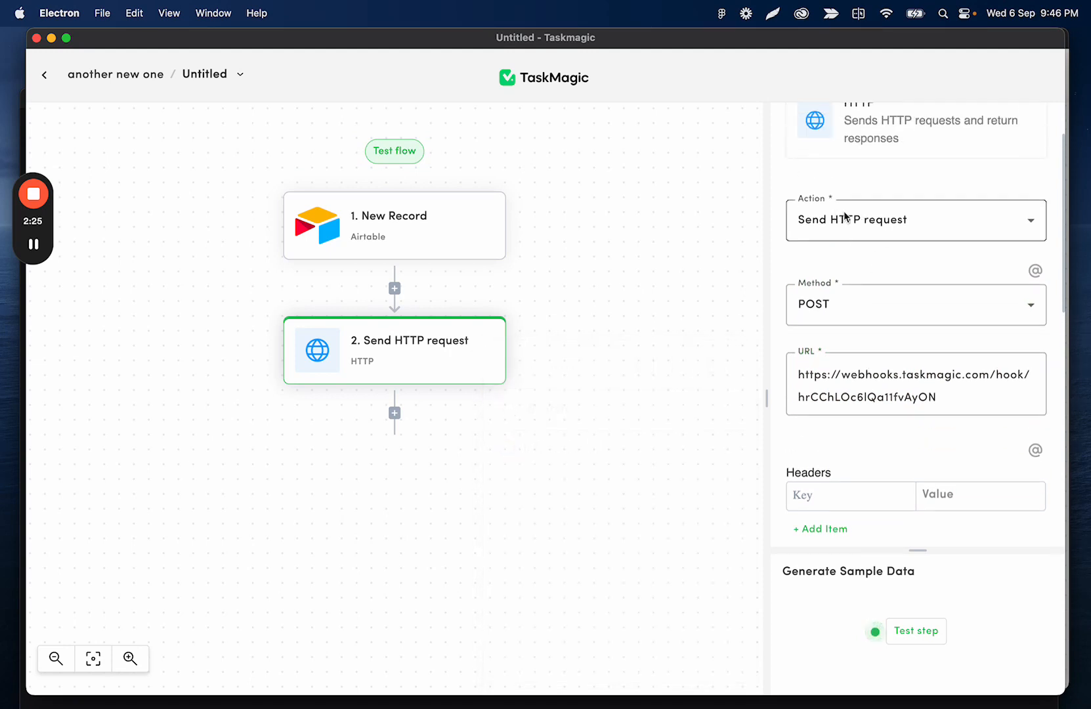
pyautogui.doubleClick(919, 397)
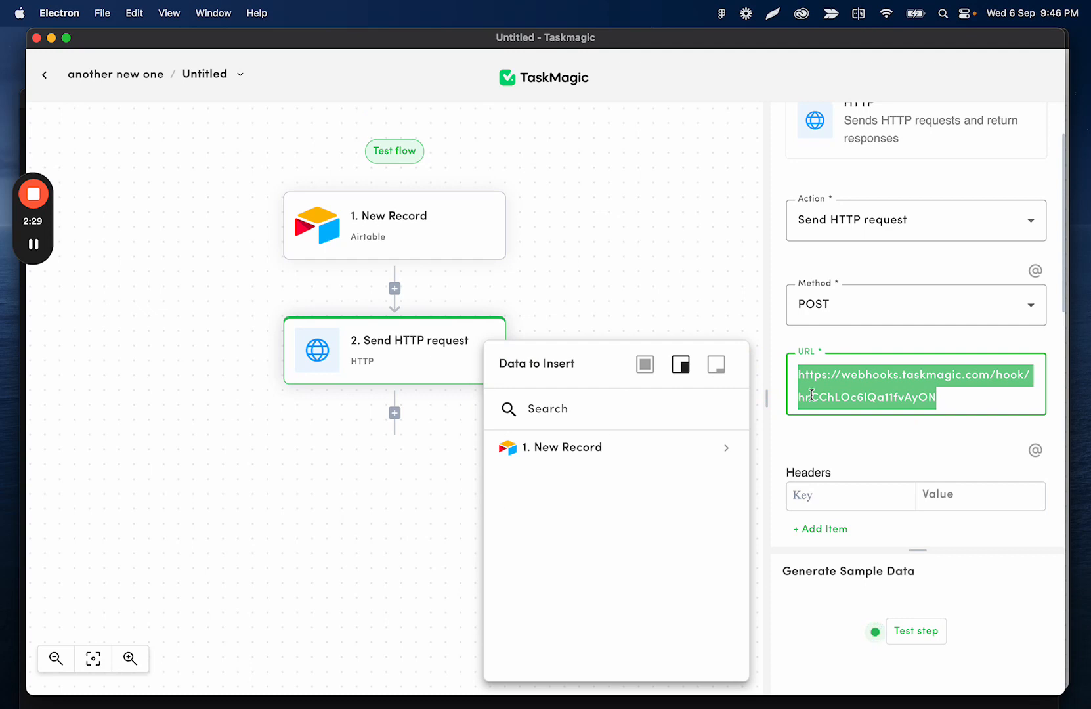
pyautogui.moveTo(848, 255)
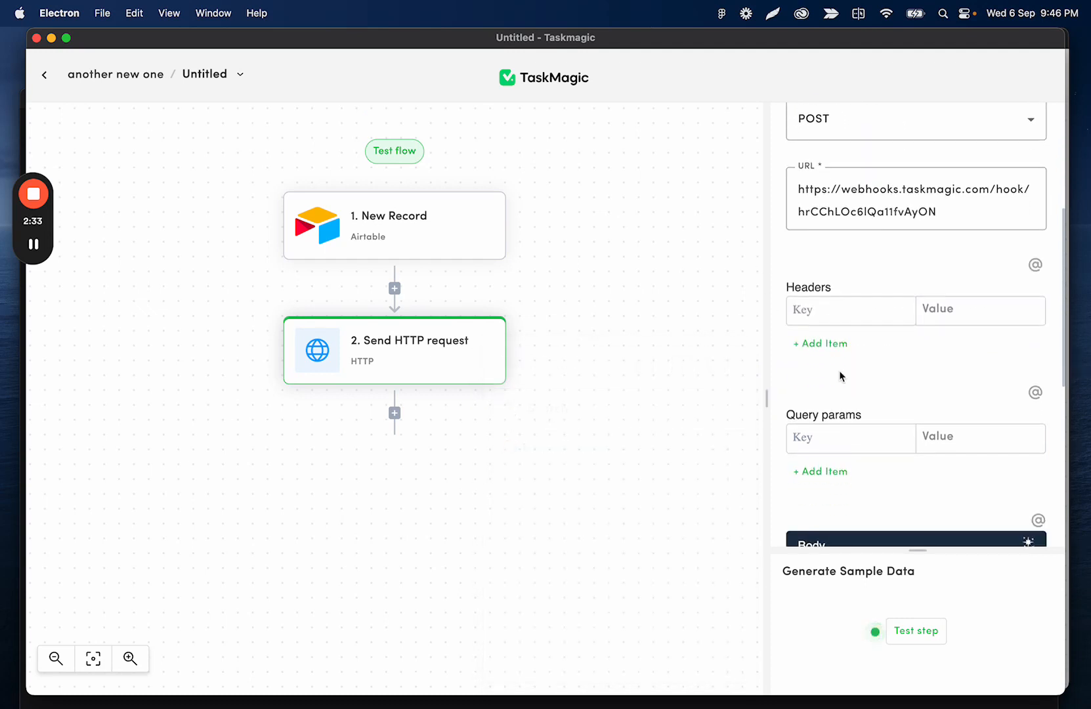
pyautogui.scroll(-3)
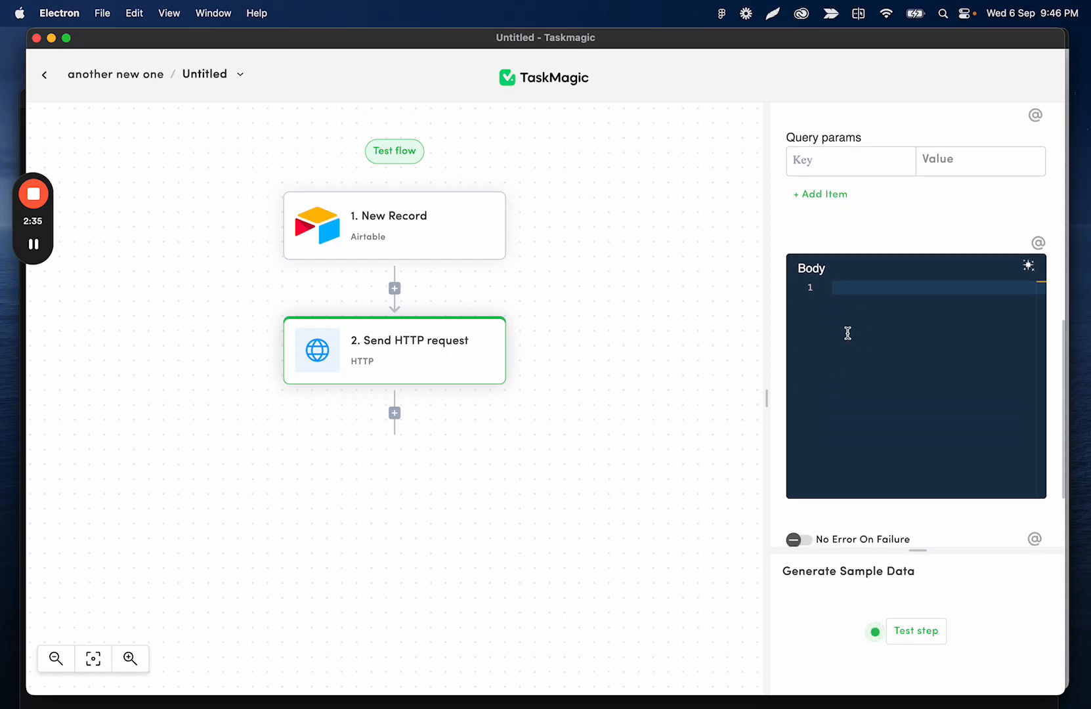
pyautogui.click(394, 225)
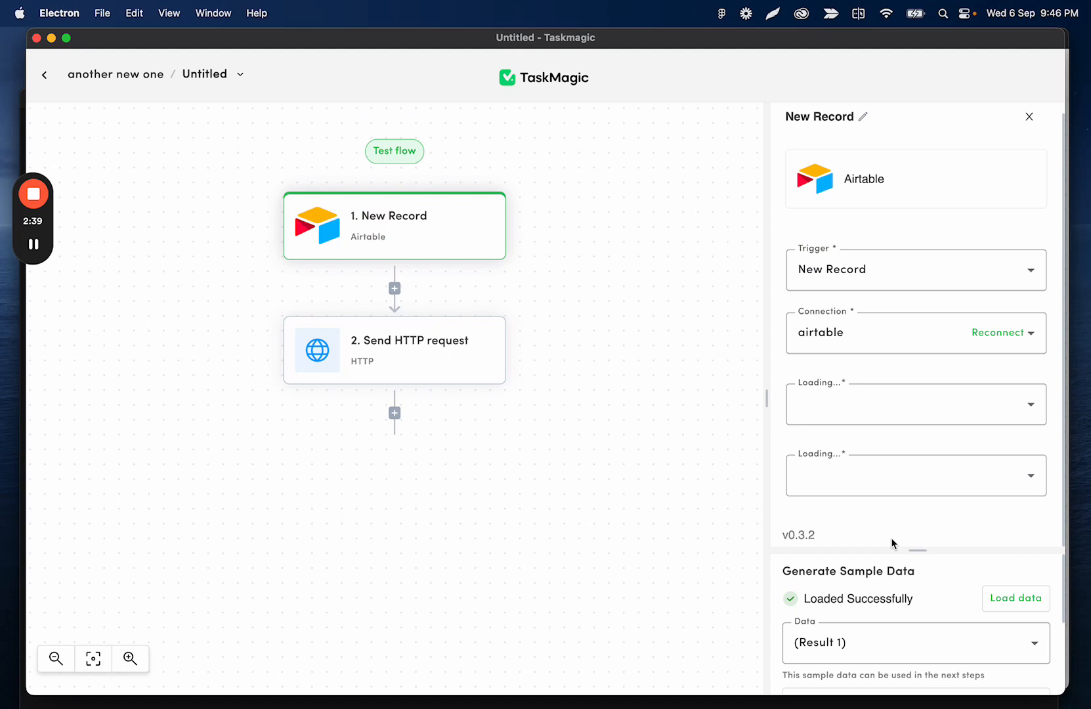
# Review the New Record sample record, then reopen the Send HTTP request step's settings
pyautogui.scroll(-3)
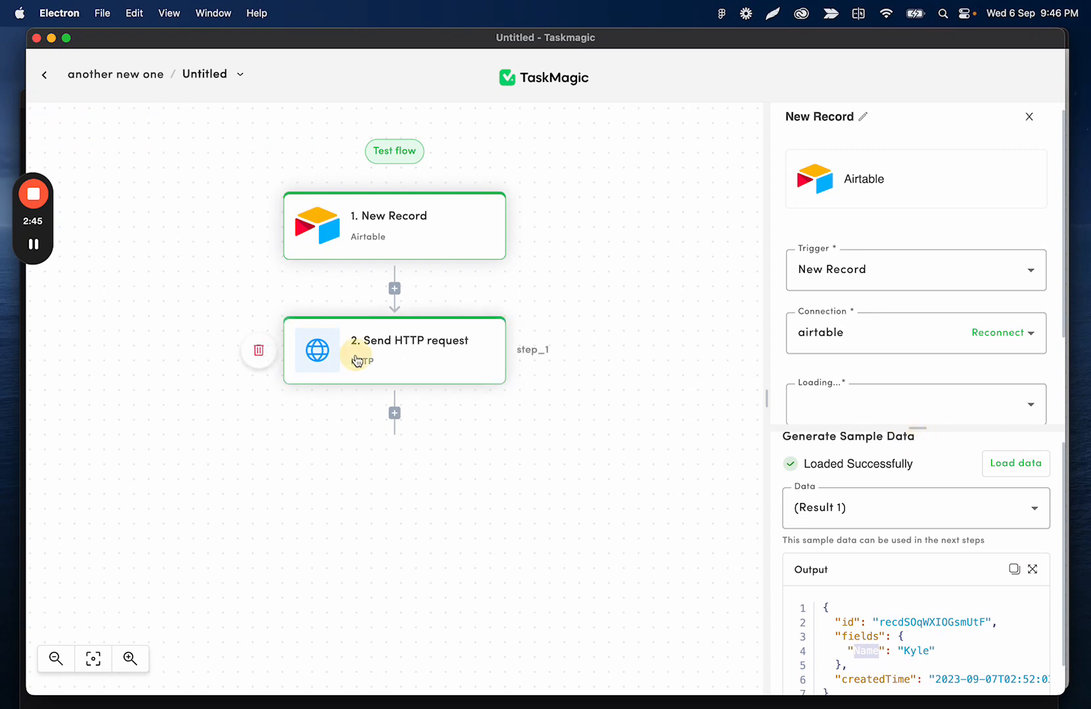
pyautogui.click(408, 340)
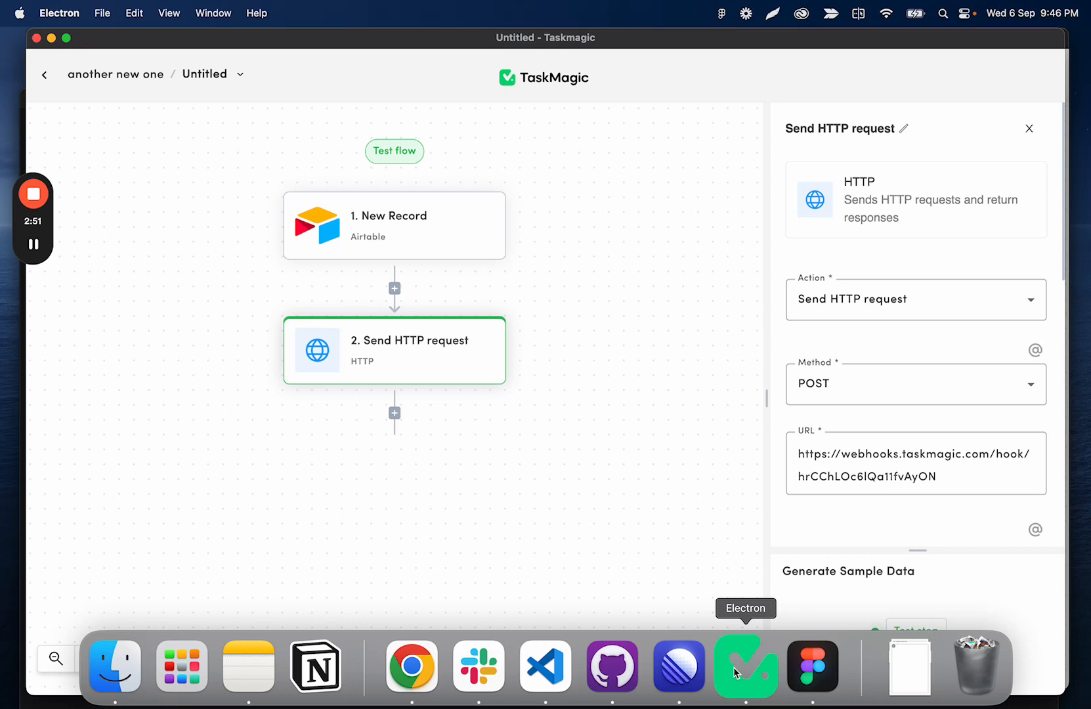
pyautogui.scroll(-3)
pyautogui.write('{')
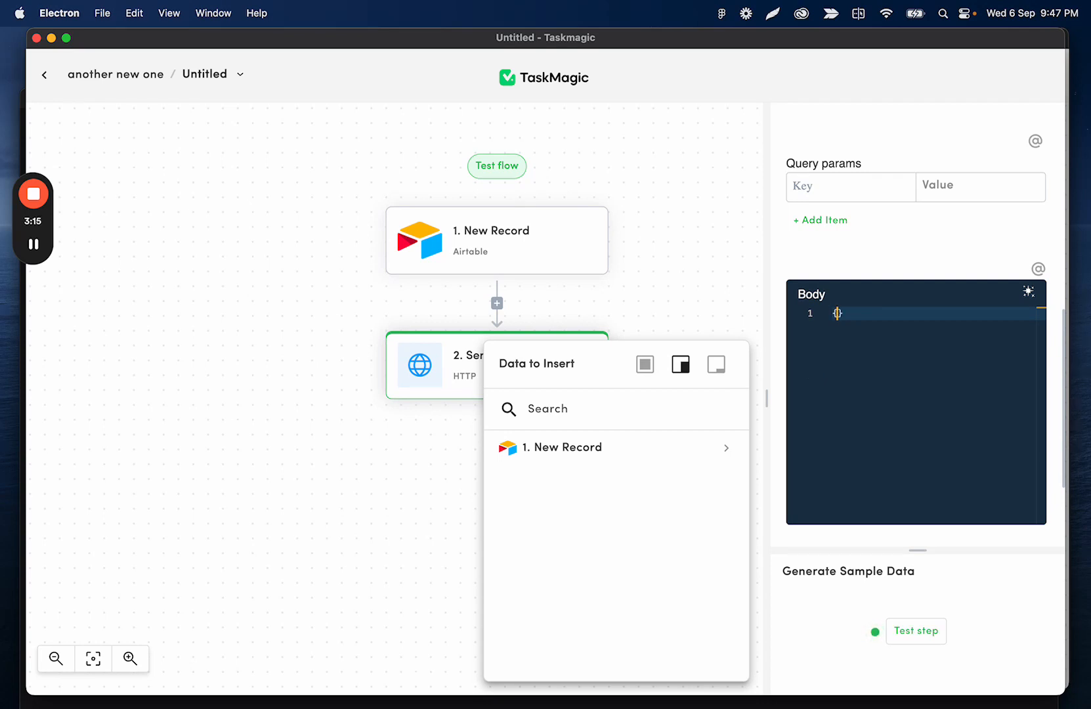
# Type a JSON request body with a "firstName" key and clear its value
pyautogui.write('{')
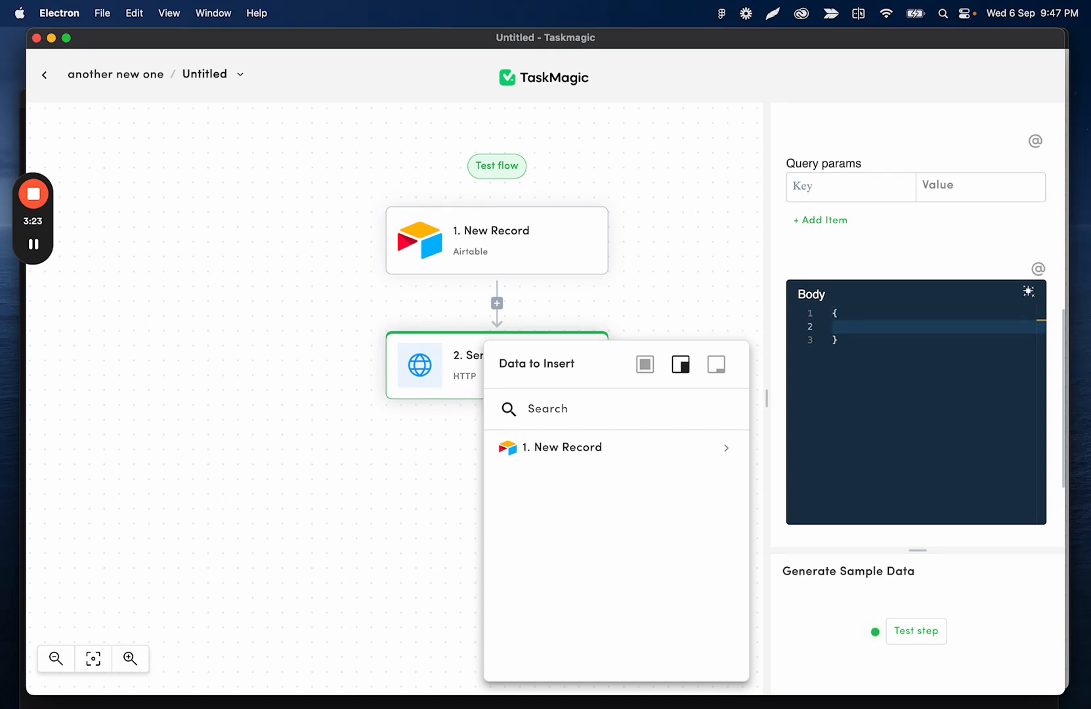
pyautogui.write('"first"')
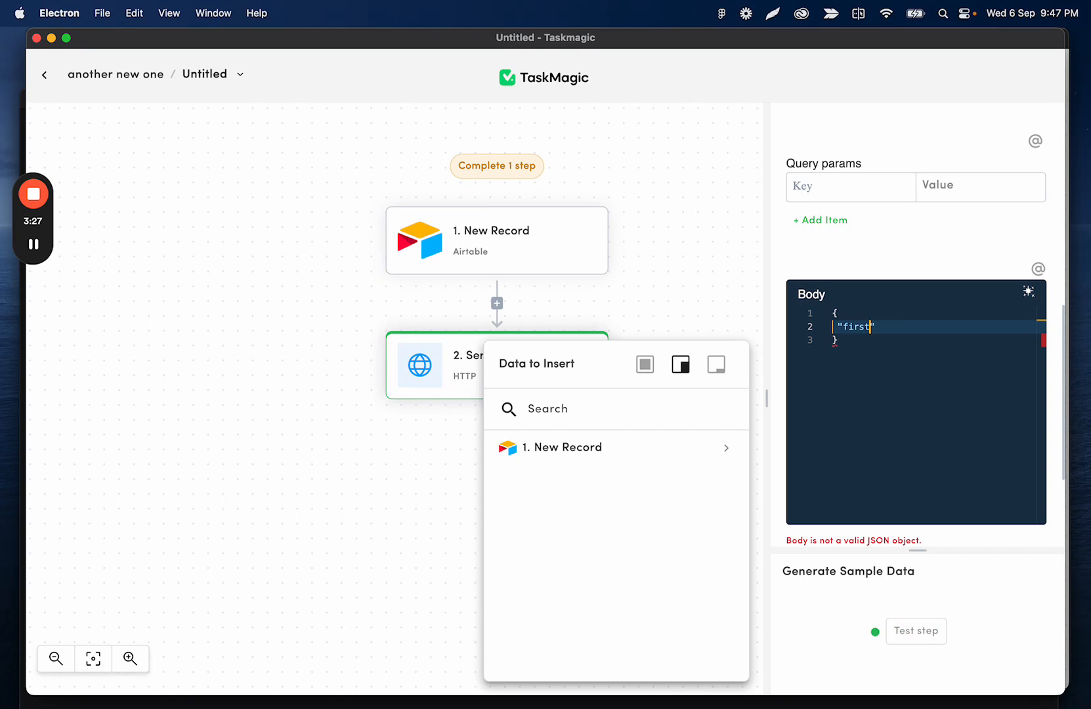
pyautogui.write('Name')
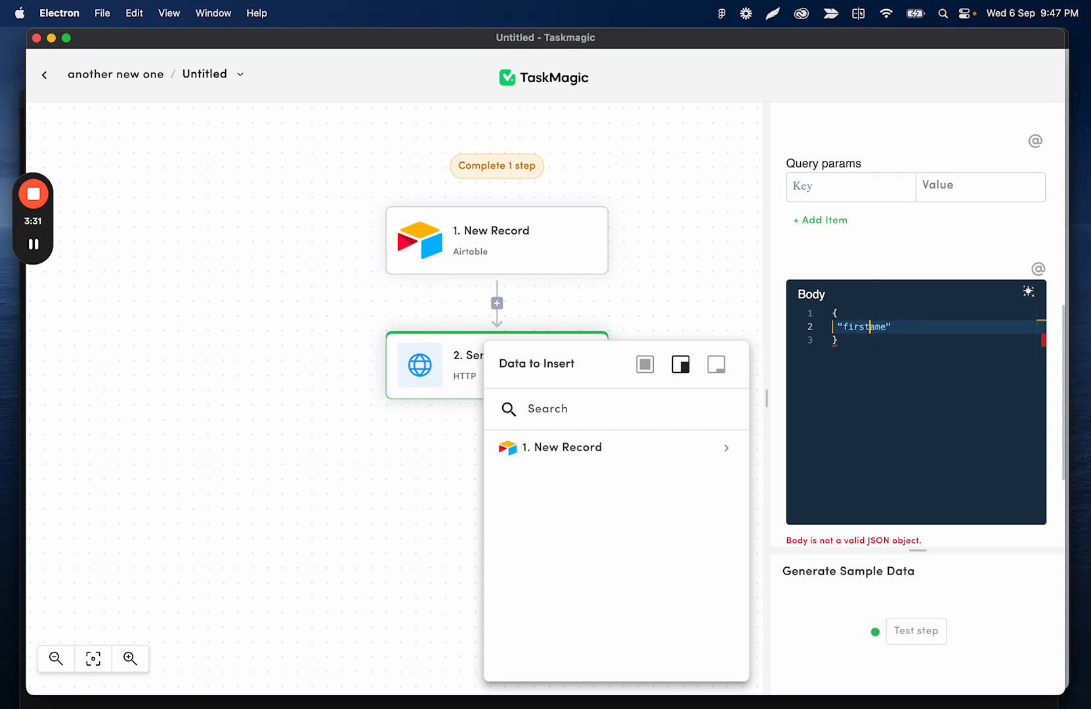
pyautogui.write('N')
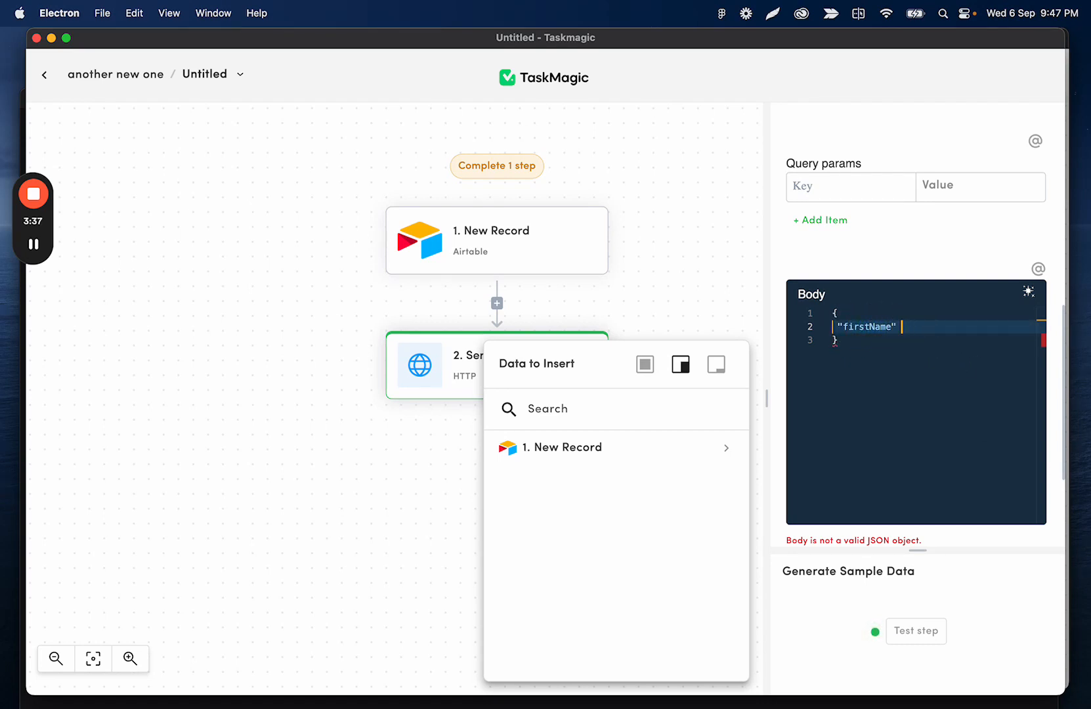
pyautogui.write(': "')
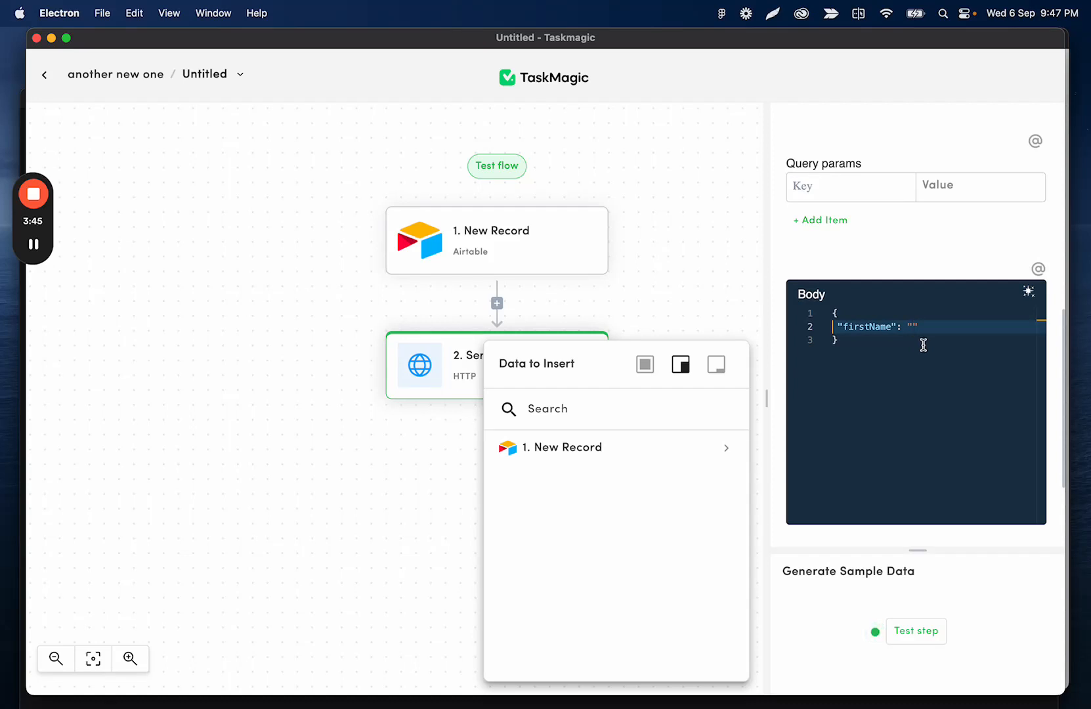
pyautogui.write('from active')
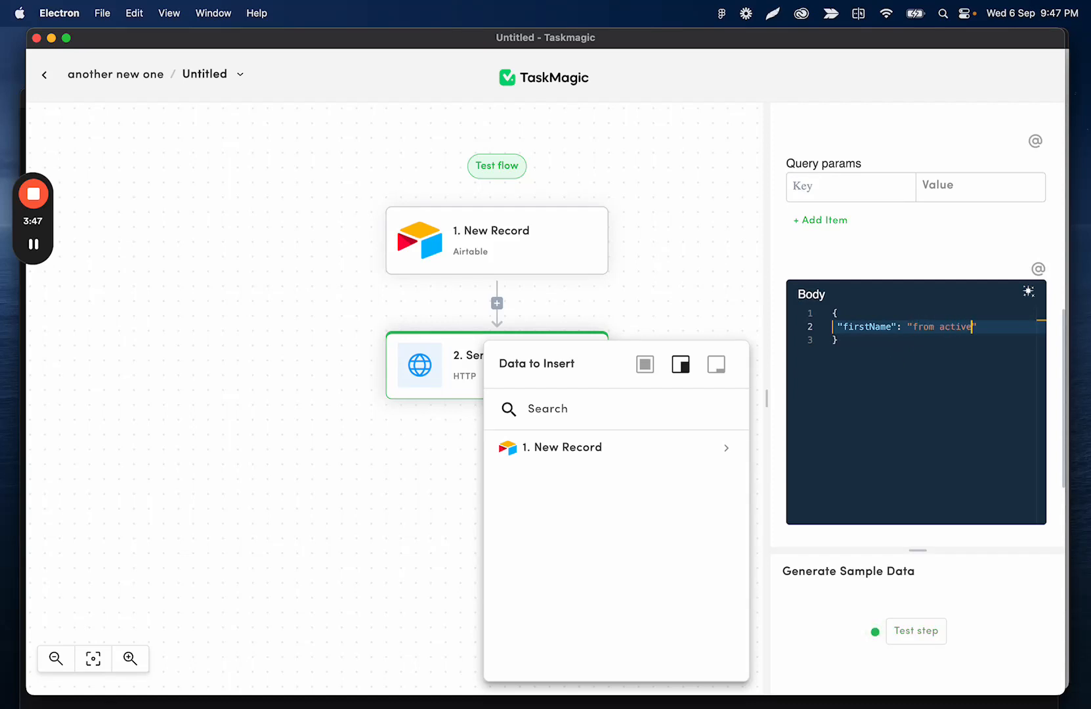
pyautogui.write('pie')
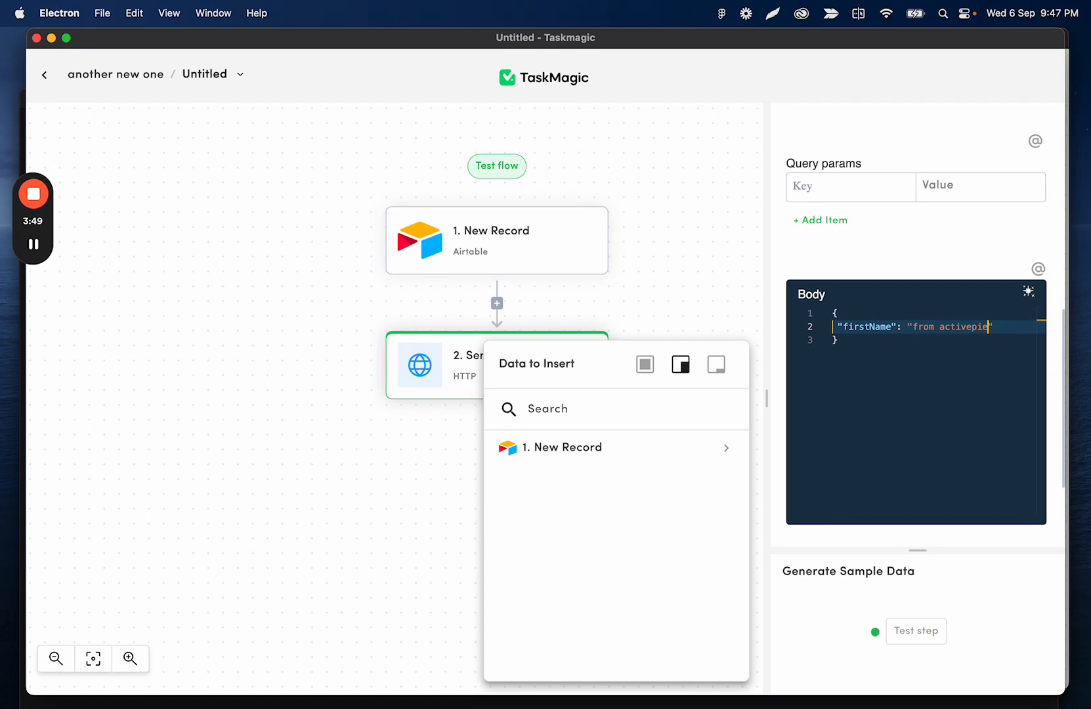
pyautogui.press('Backspace')
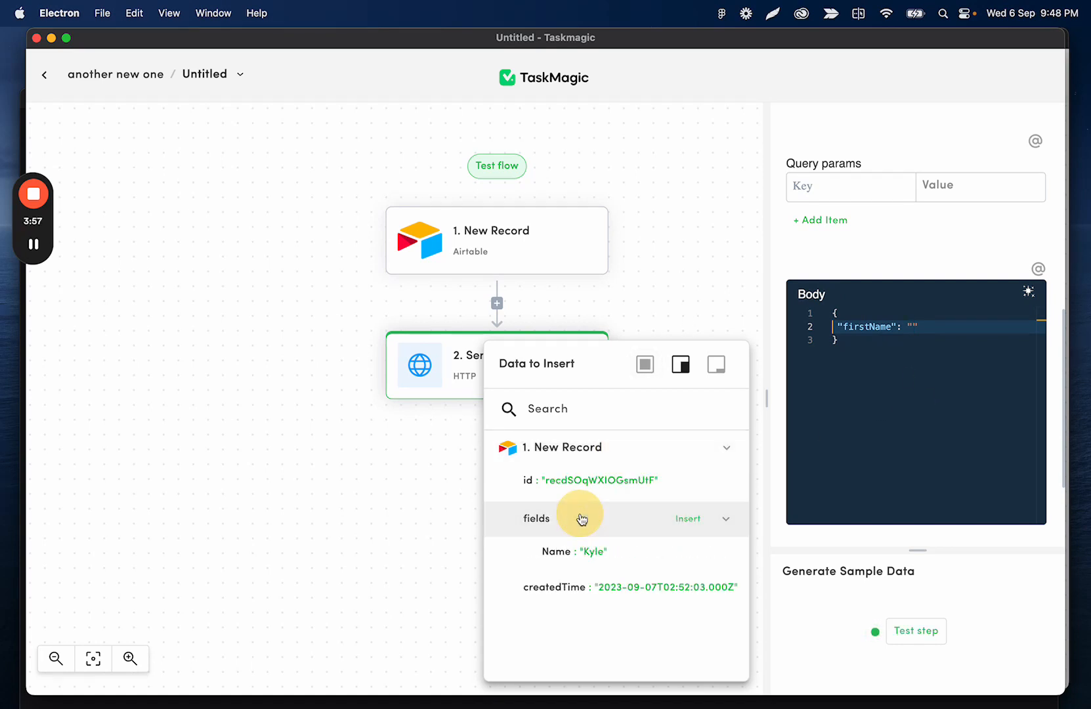
# Map firstName to the record's Name field and lastName to 'Hello' plus the record id
pyautogui.click(687, 519)
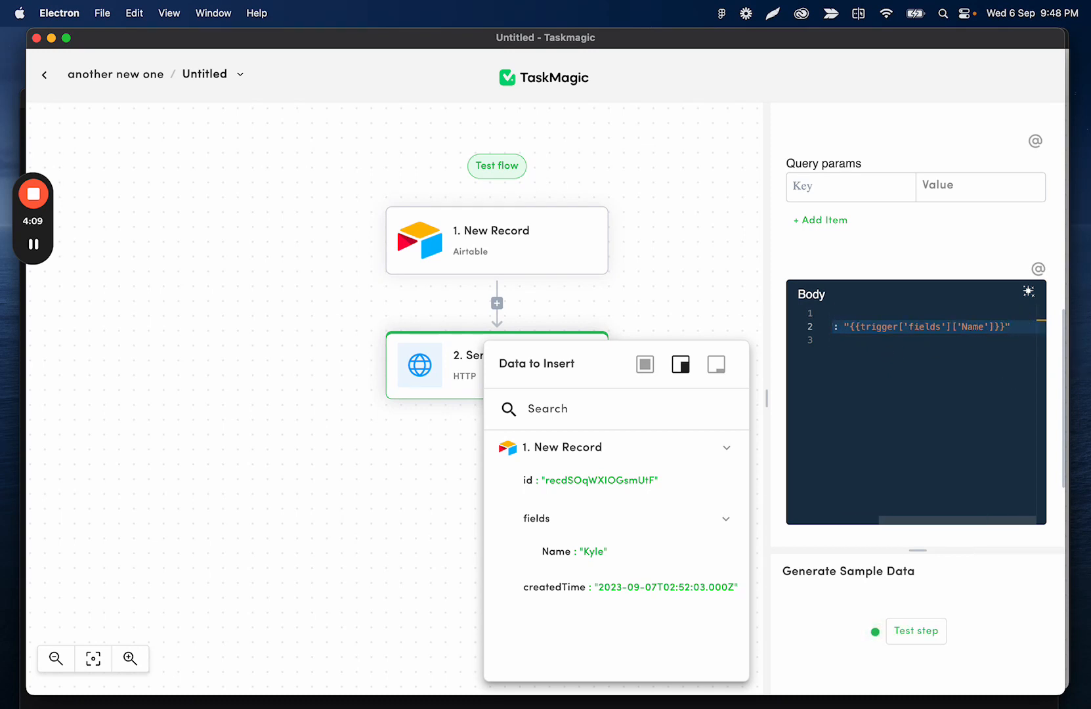
pyautogui.click(1012, 327)
pyautogui.write('"lastName": ""')
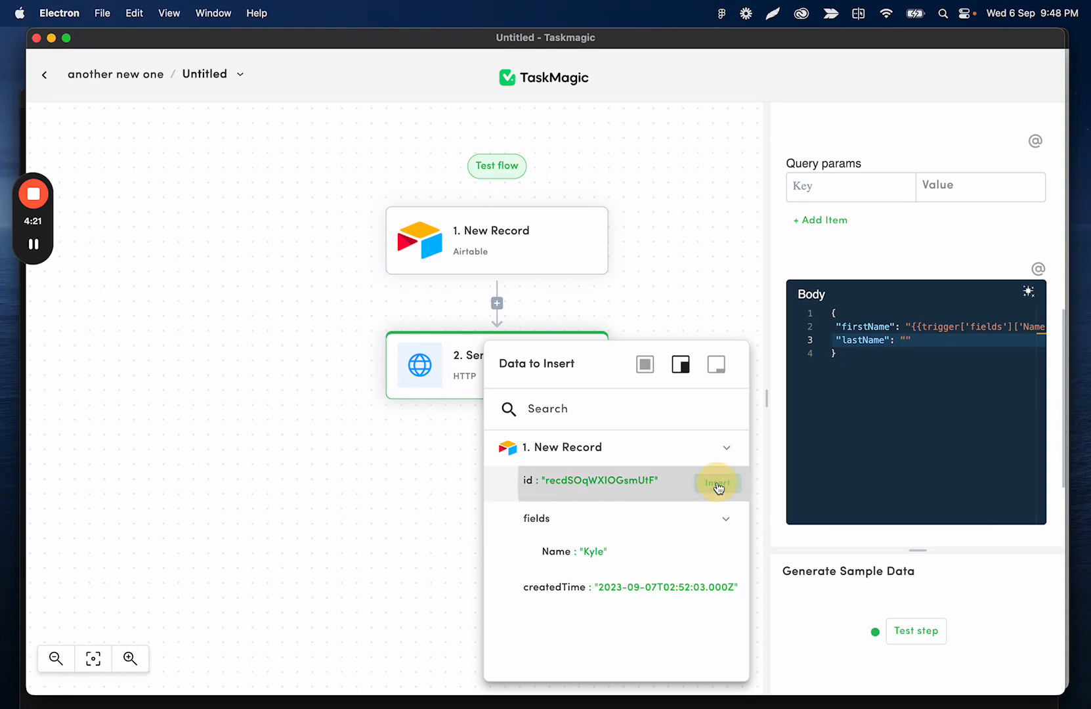
pyautogui.click(717, 482)
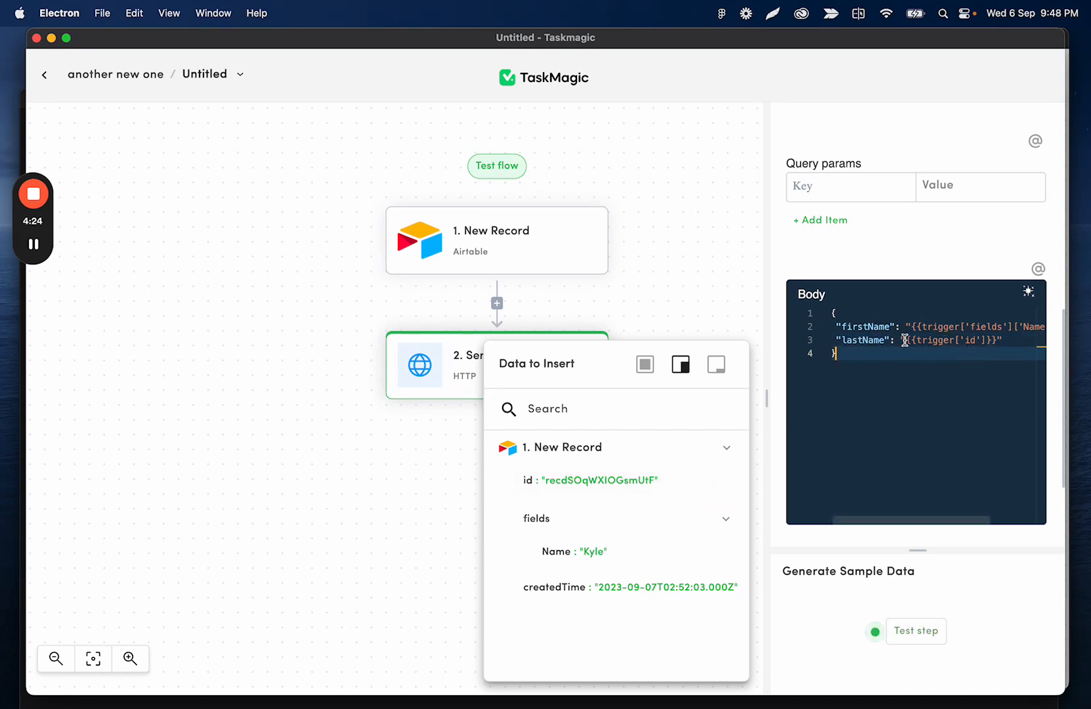
pyautogui.write('Hello')
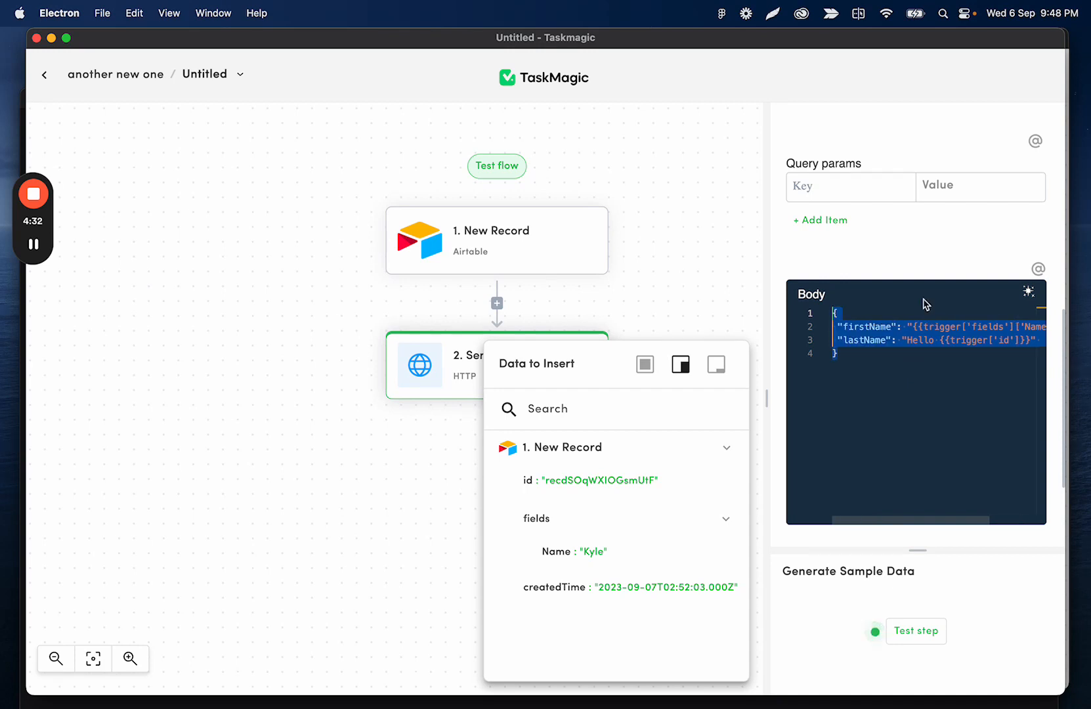
# Dismiss the data popup, test the HTTP request step, and confirm status 200 in the output
pyautogui.click(915, 630)
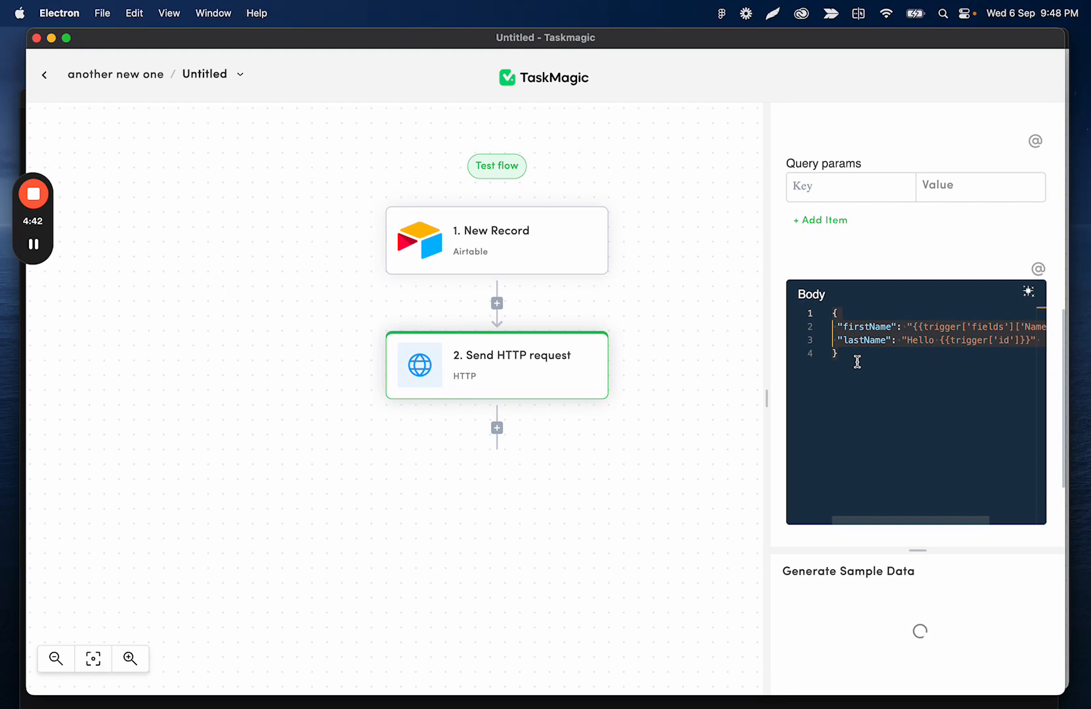
pyautogui.moveTo(877, 325)
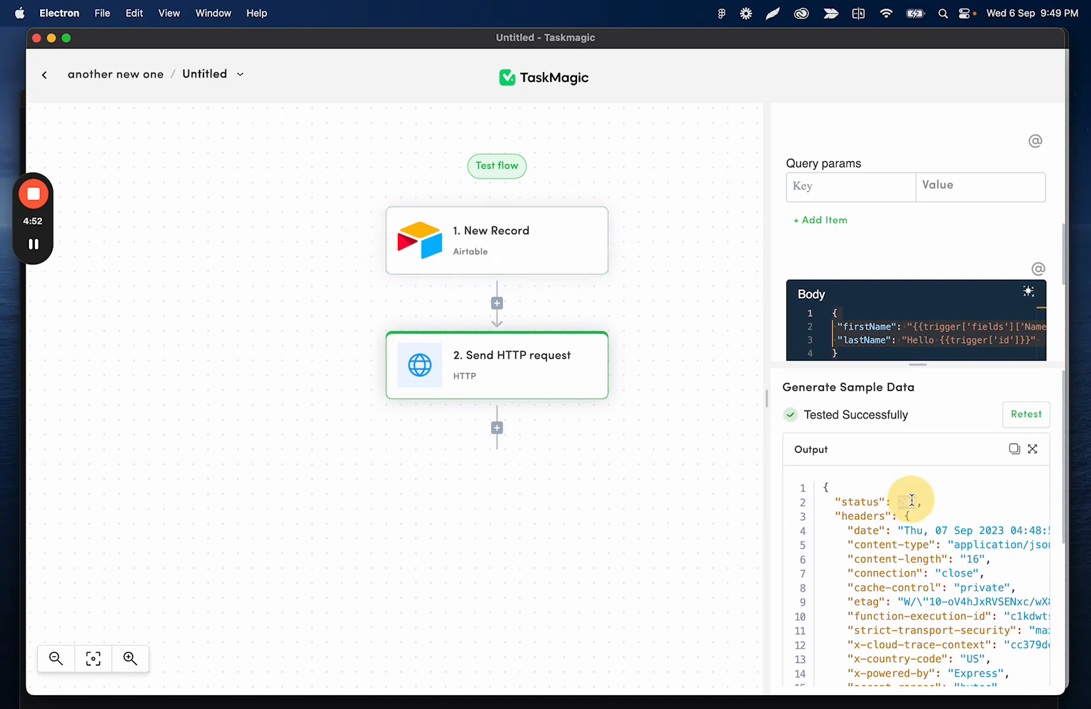
pyautogui.doubleClick(906, 501)
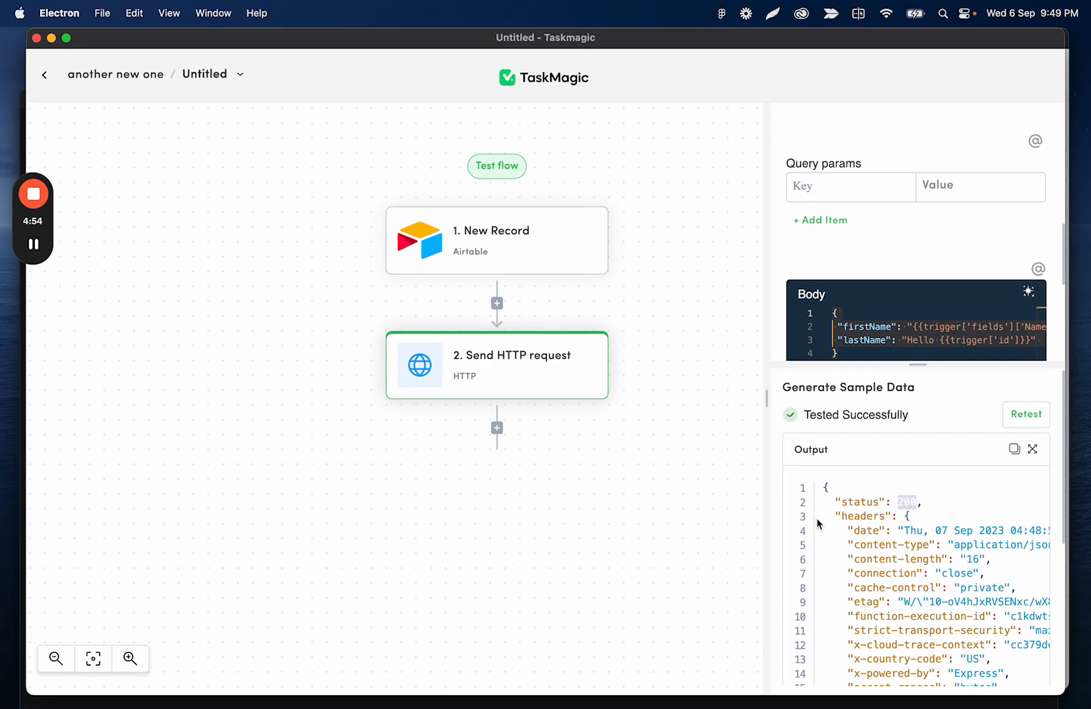
pyautogui.scroll(-3)
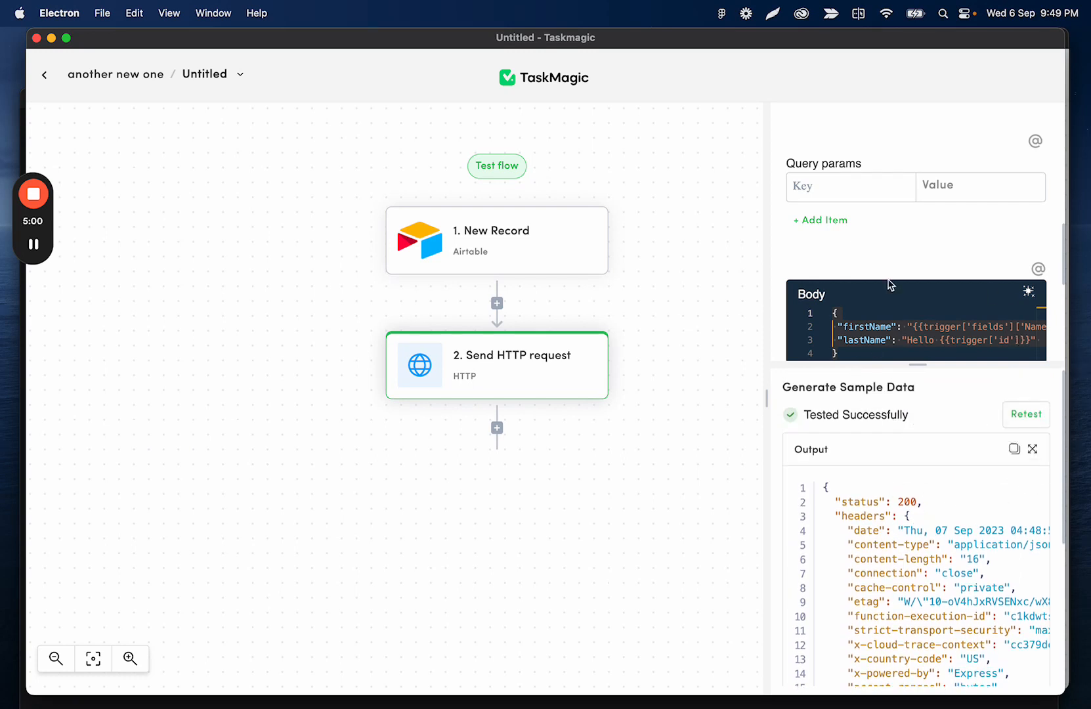
pyautogui.moveTo(746, 667)
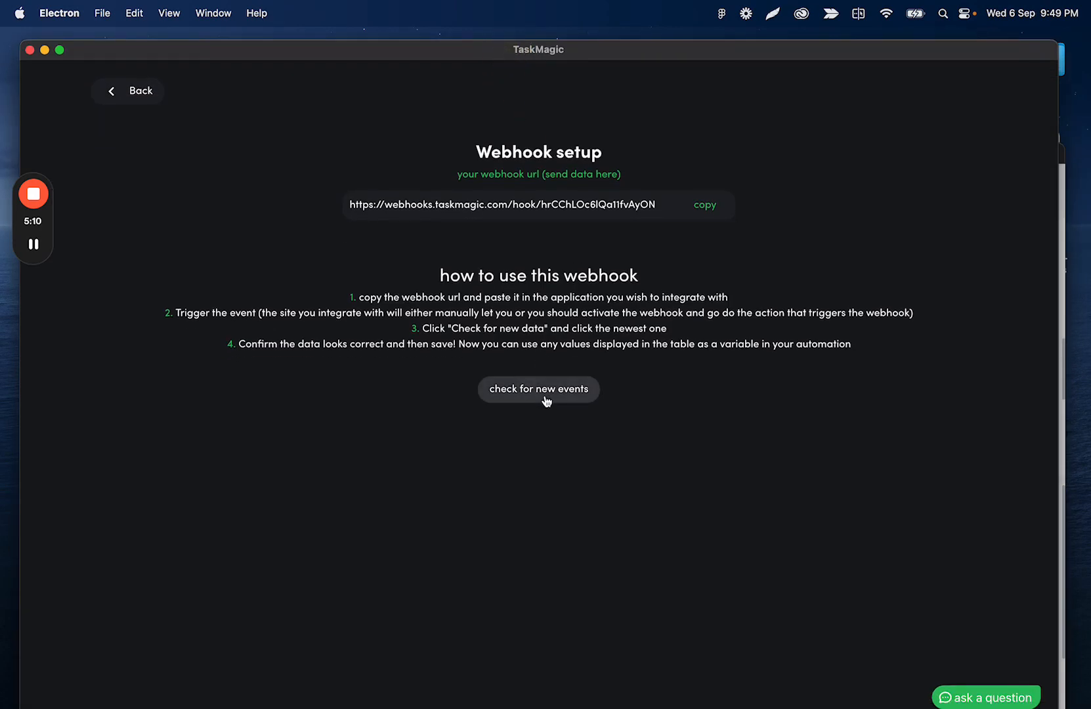
# Check for new webhook events and preview the one with firstName Kyle, lastName 'Hello {}'
pyautogui.click(537, 389)
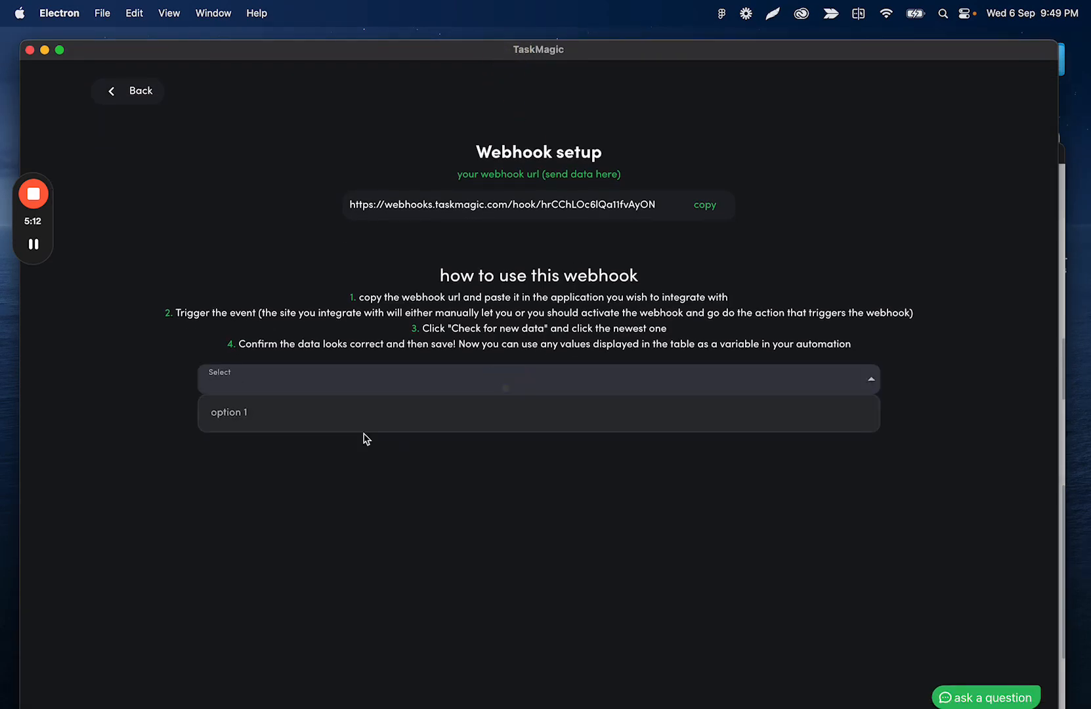
pyautogui.click(229, 412)
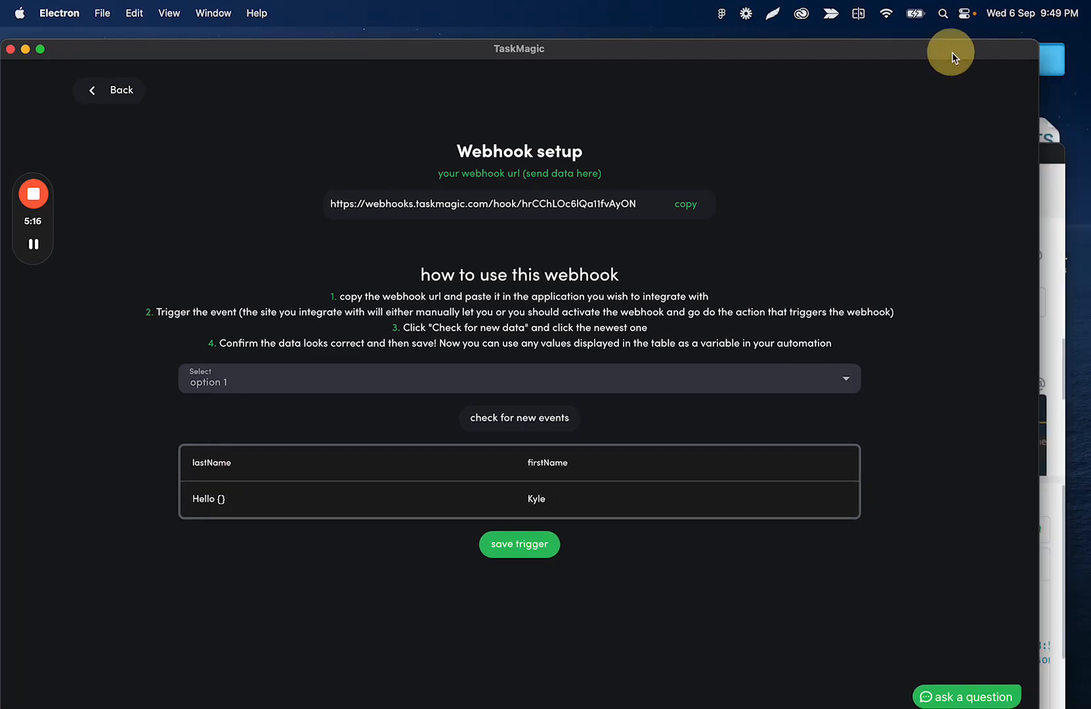
pyautogui.click(520, 545)
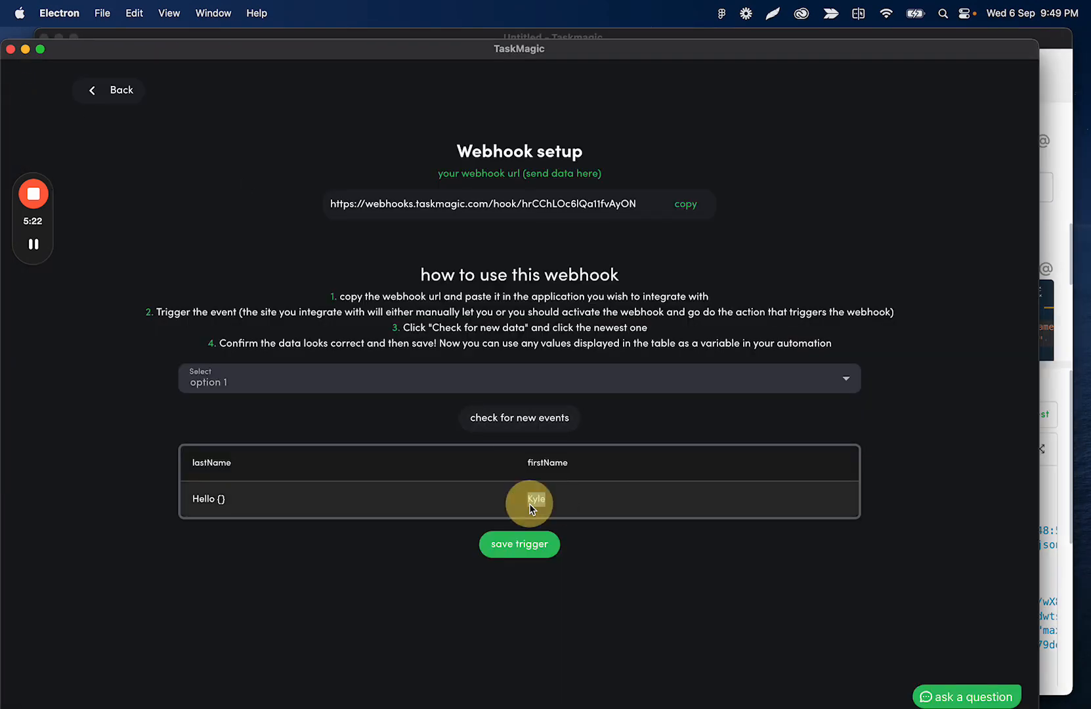
pyautogui.doubleClick(535, 499)
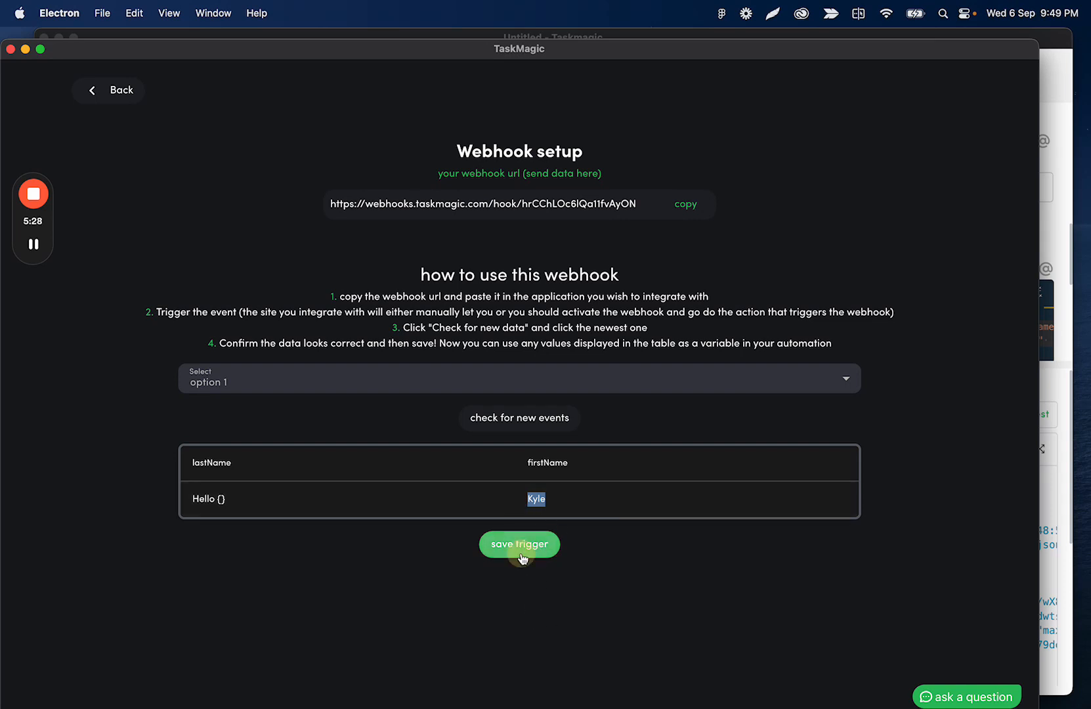
pyautogui.click(519, 545)
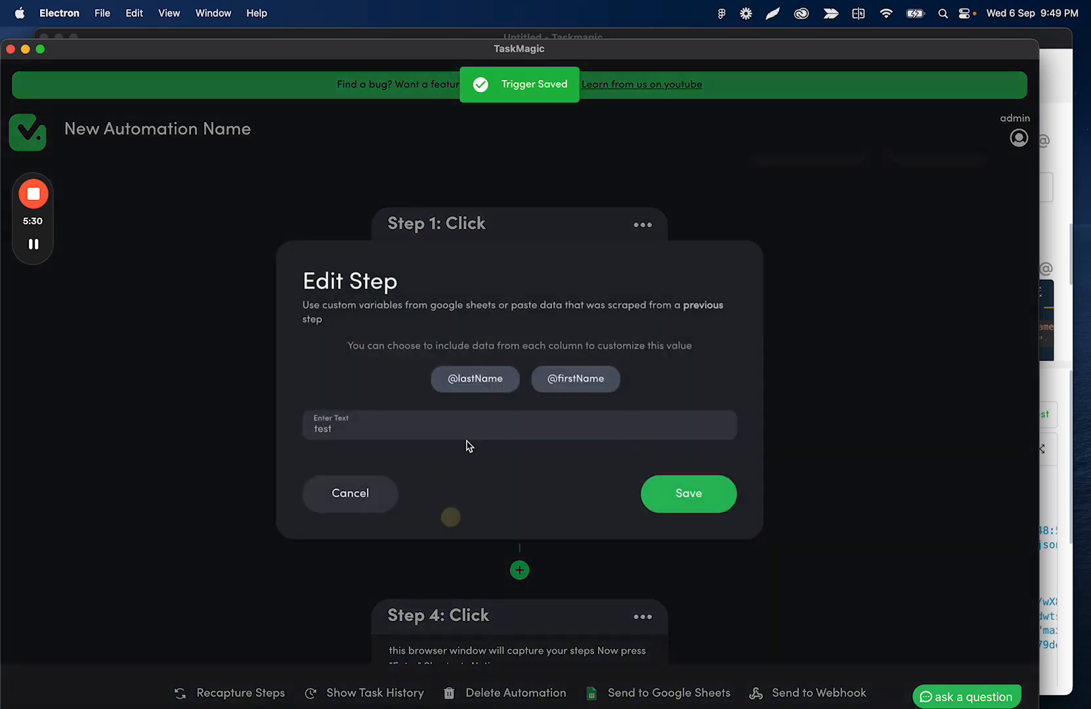
pyautogui.click(575, 379)
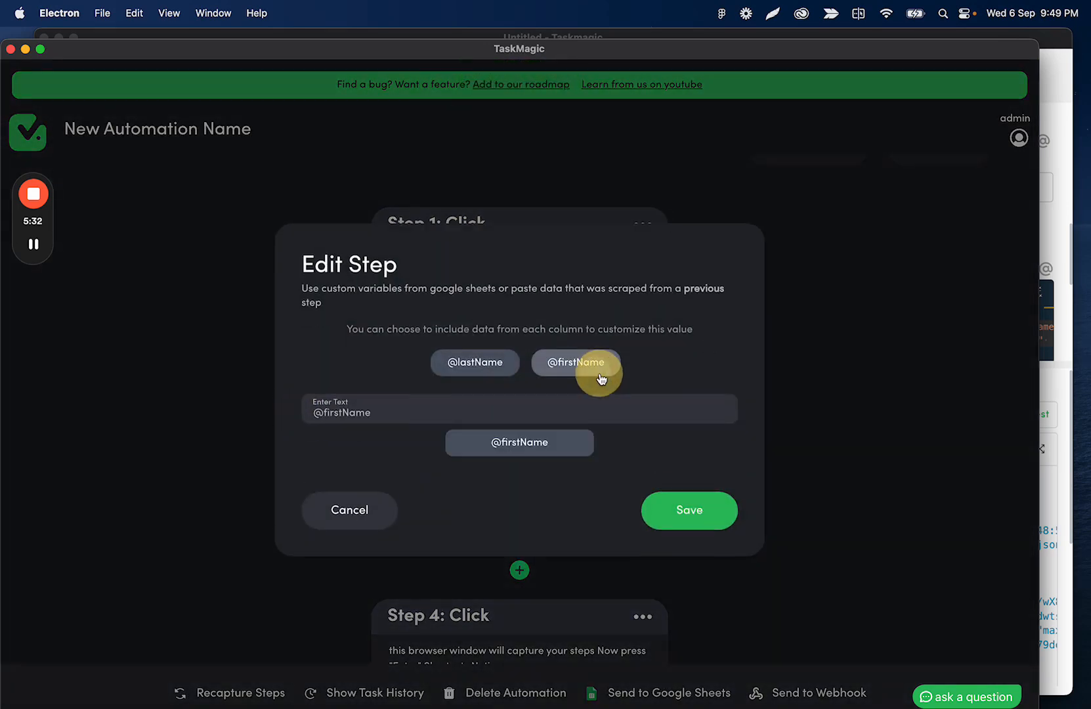
pyautogui.click(688, 510)
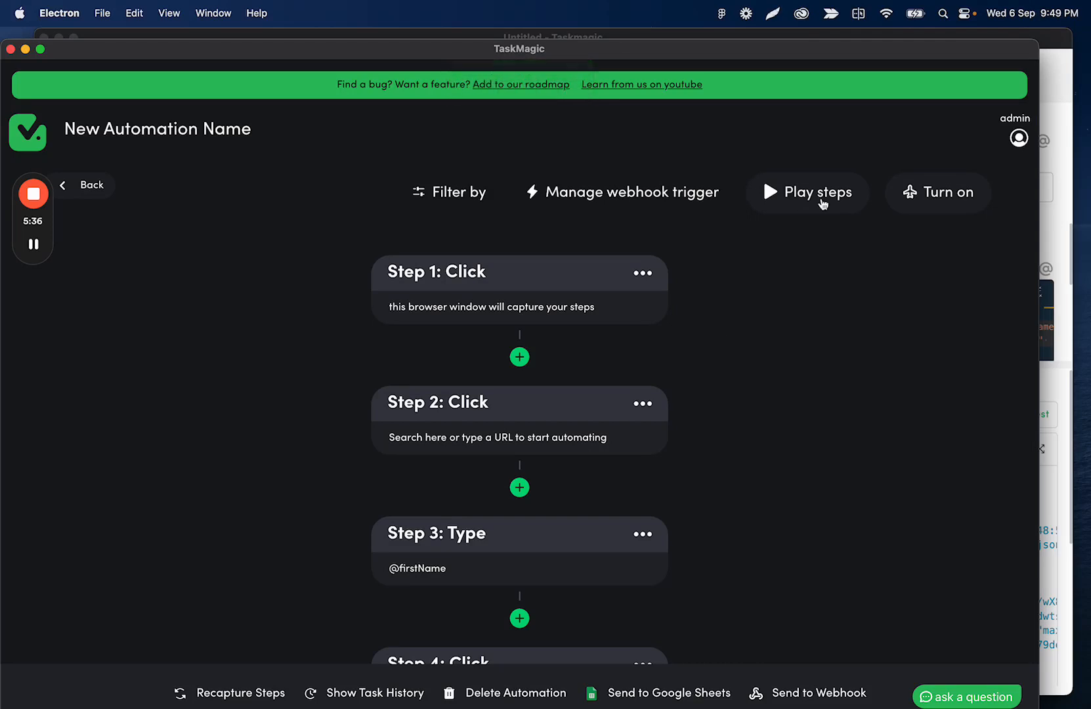
pyautogui.moveTo(1055, 214)
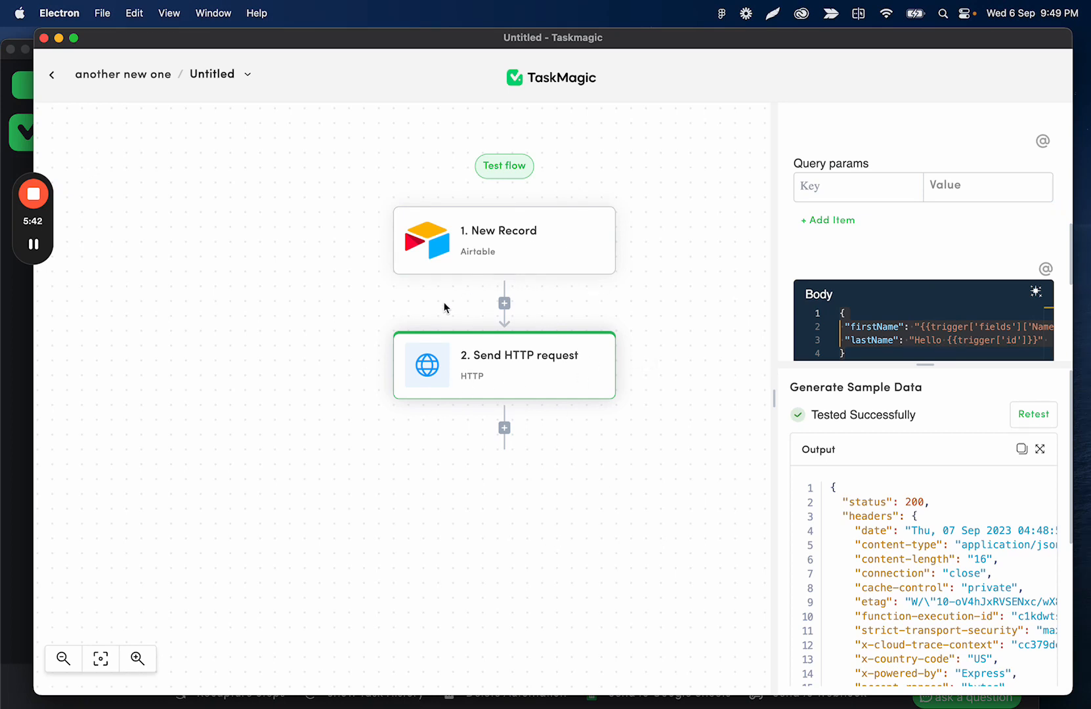
pyautogui.moveTo(467, 324)
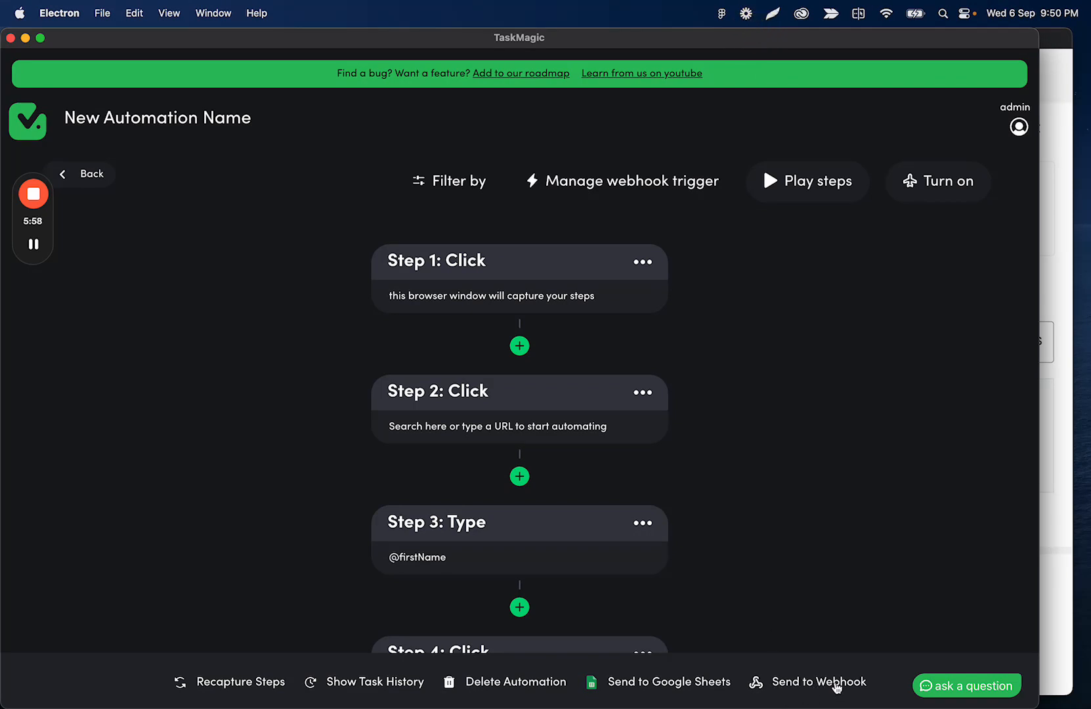
# Send data to the TaskMagic hook URL with a payload key 'data' mapped to lastName
pyautogui.click(819, 681)
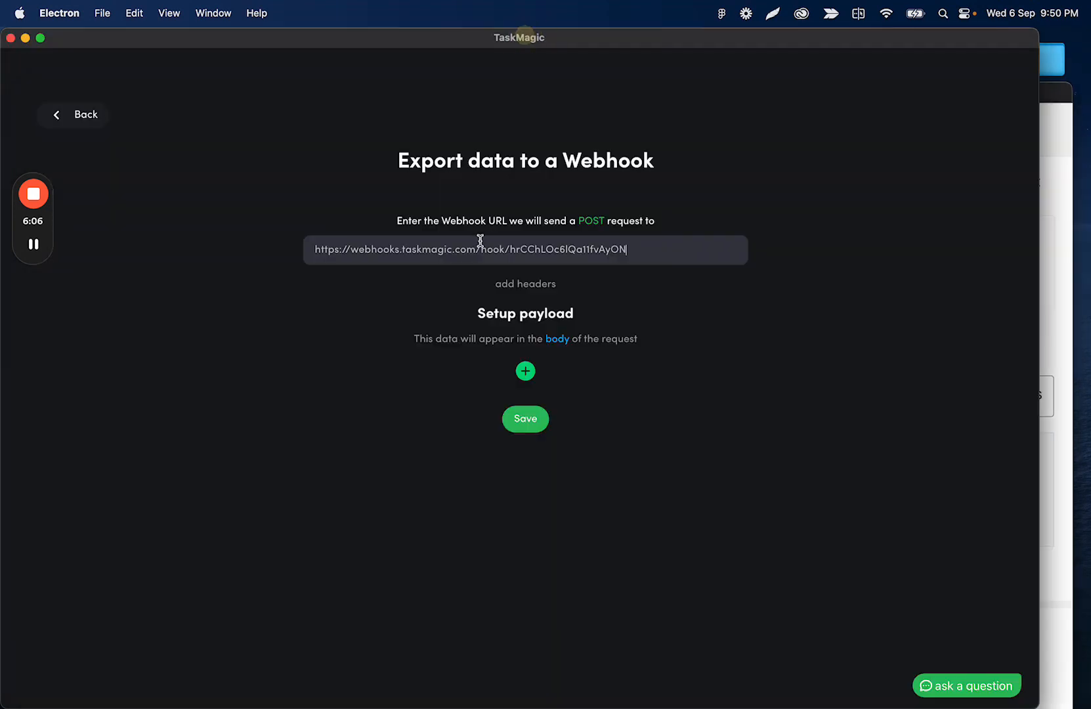
pyautogui.click(524, 371)
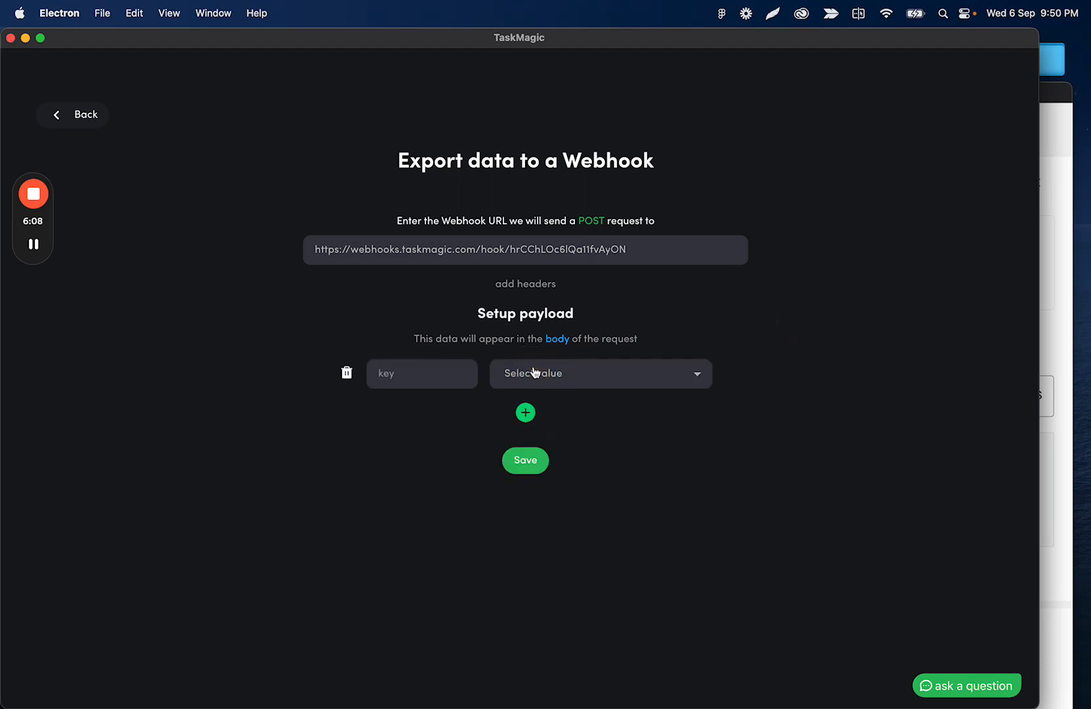
pyautogui.click(599, 374)
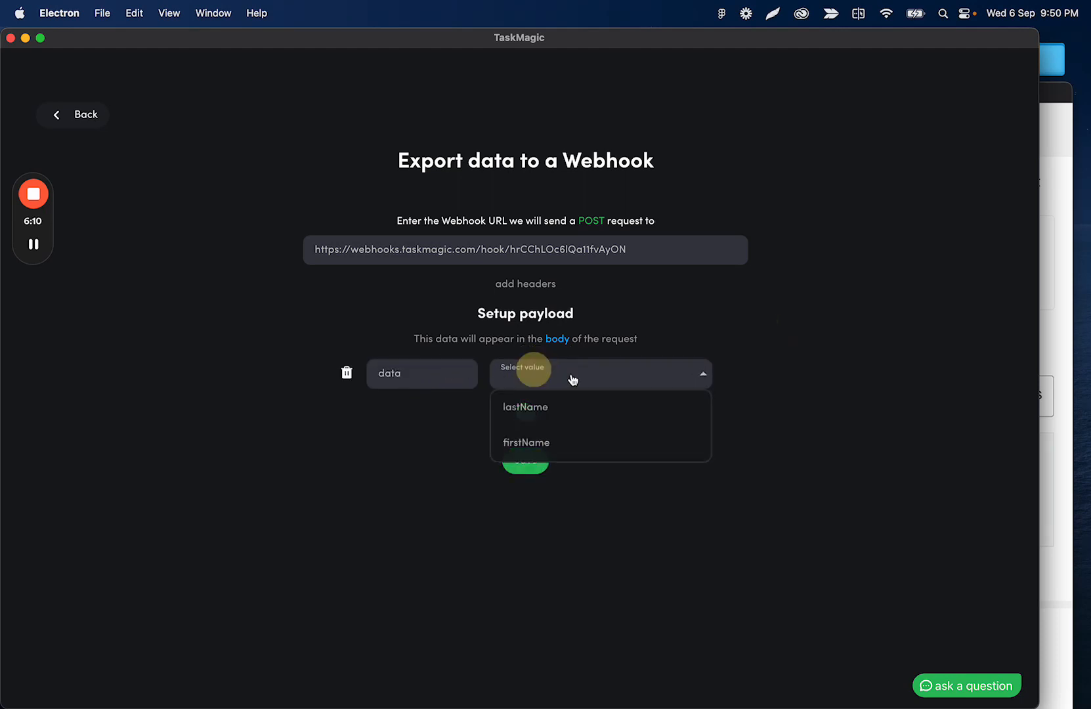
pyautogui.click(525, 407)
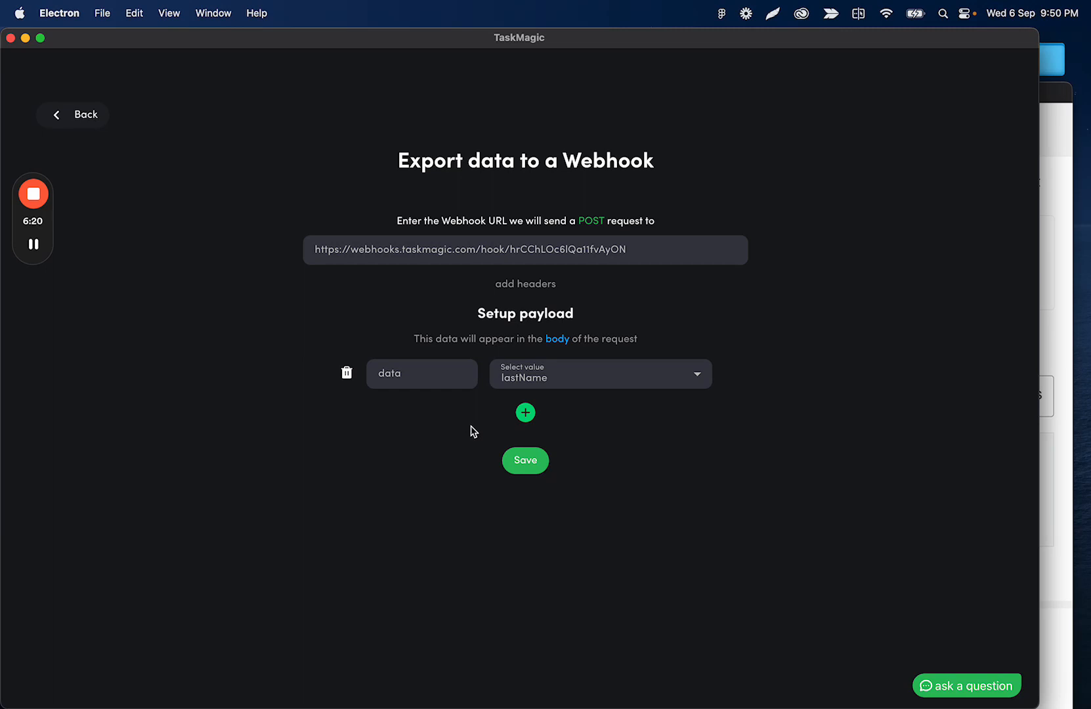
pyautogui.moveTo(657, 95)
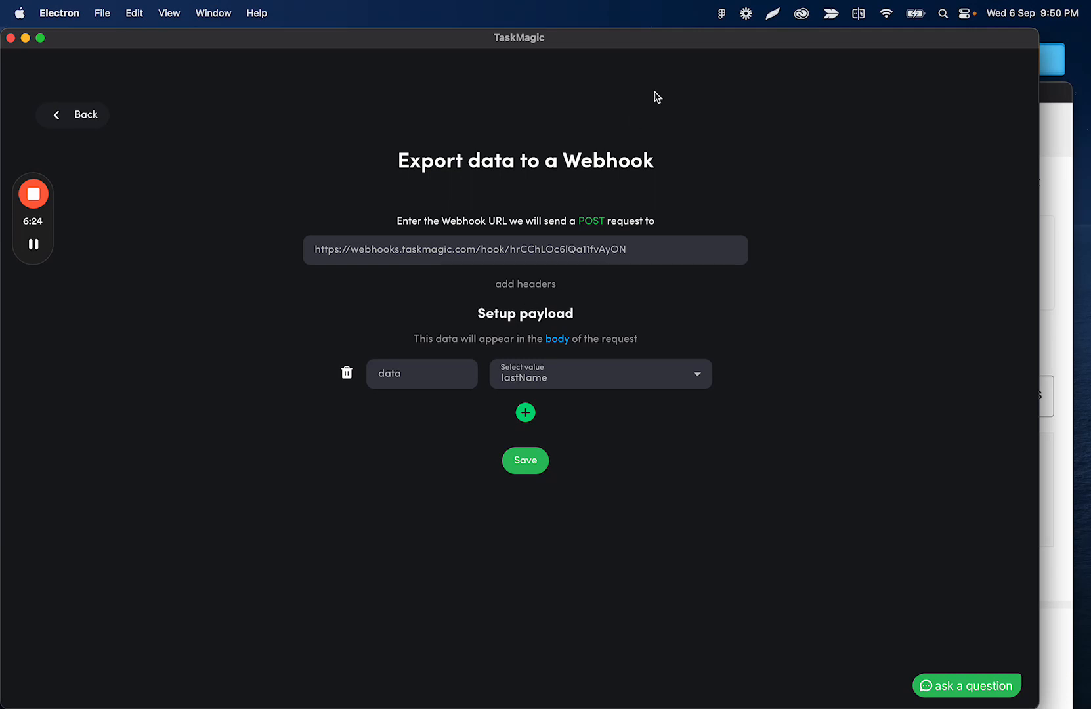